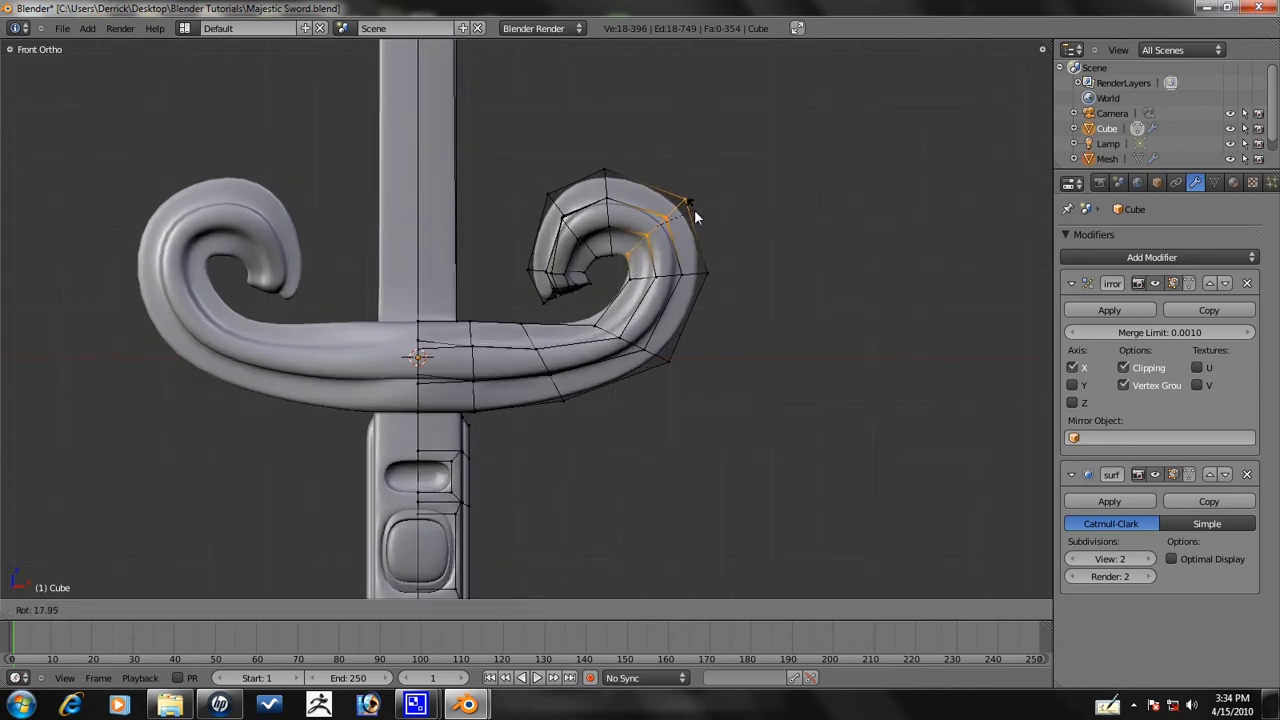
- Zoom in close on the tip of the right crossguard curl
left_click_drag(660, 230, 696, 220)
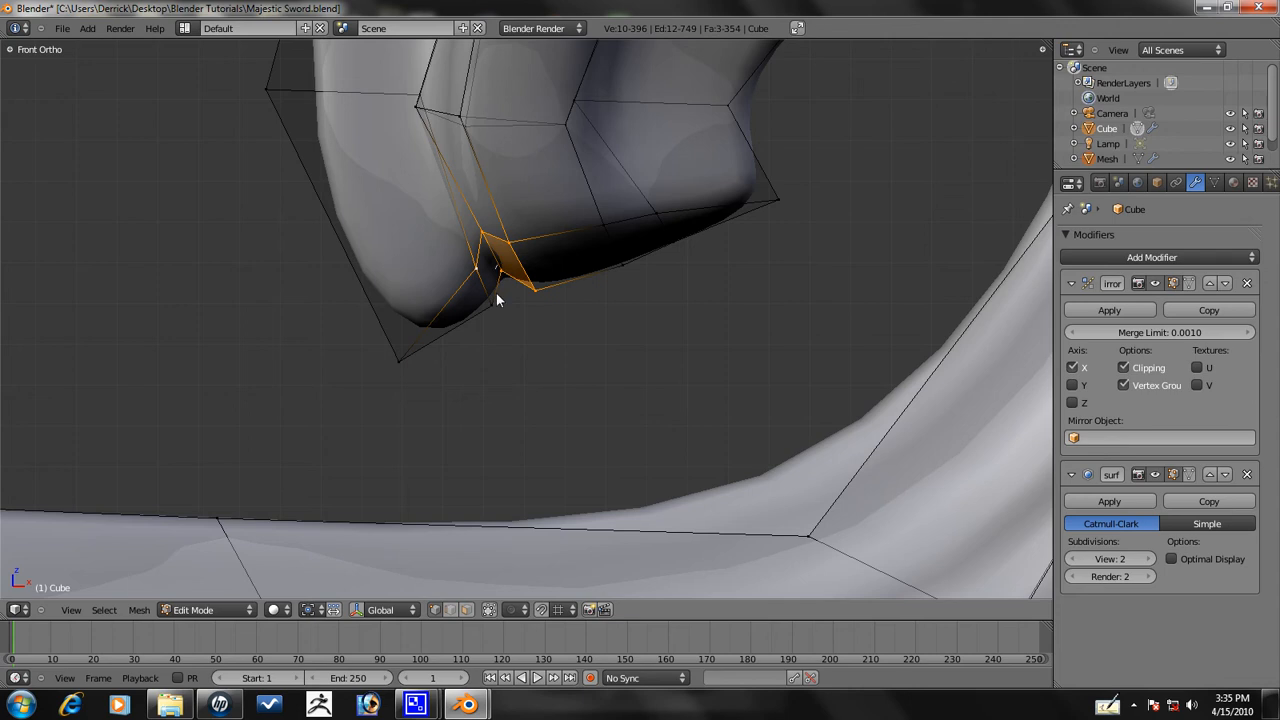
mouse_move(476, 270)
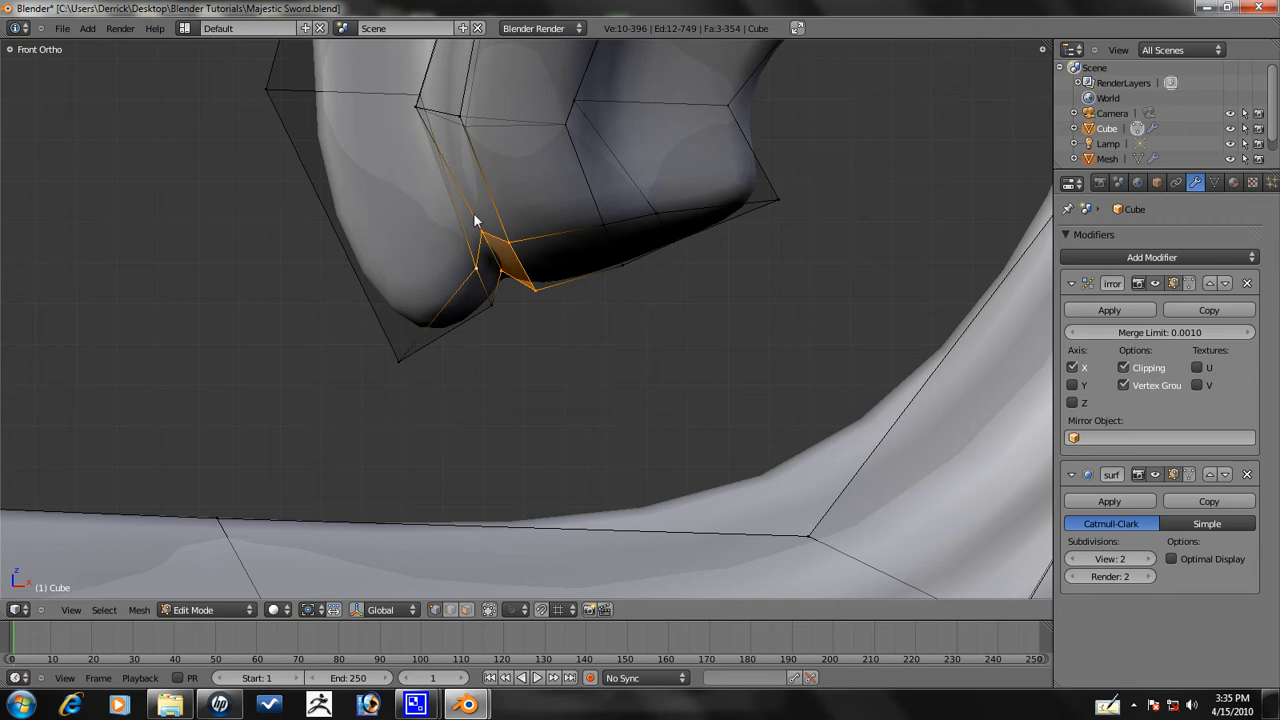
mouse_move(500, 264)
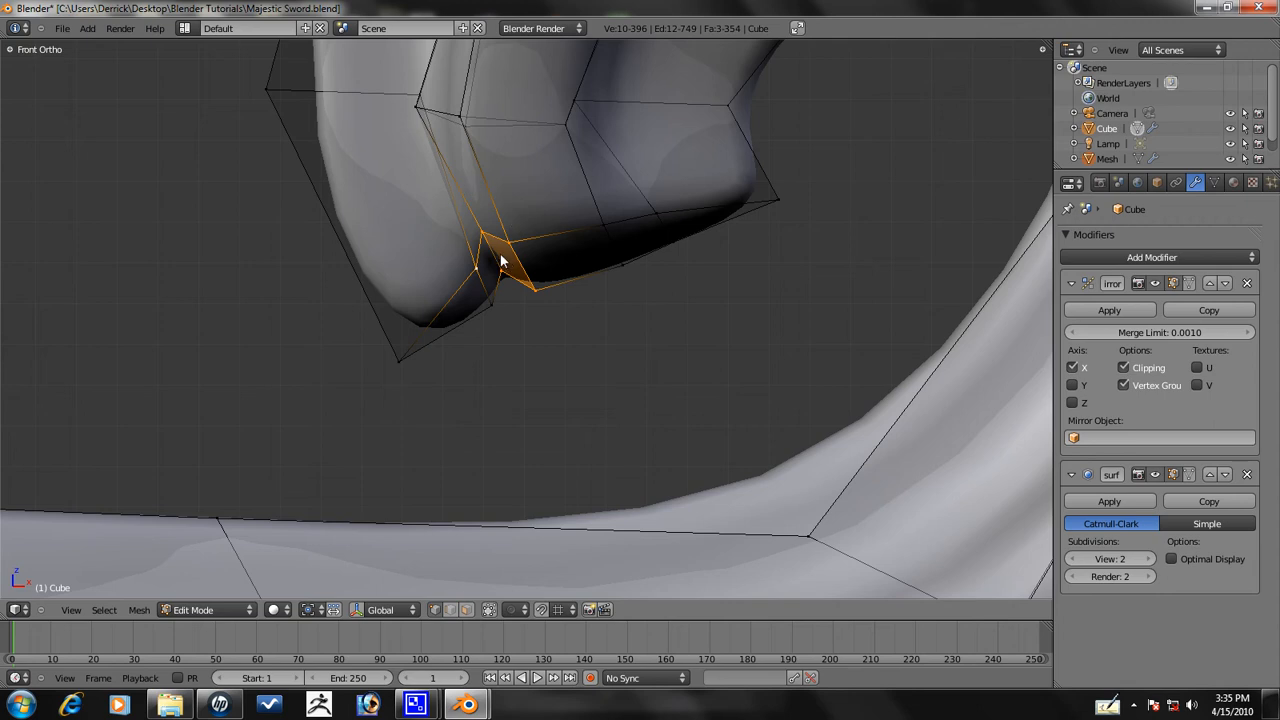
- Tuck the curl's tip edge inward so the scroll ends in a tighter point
left_click_drag(490, 260, 620, 368)
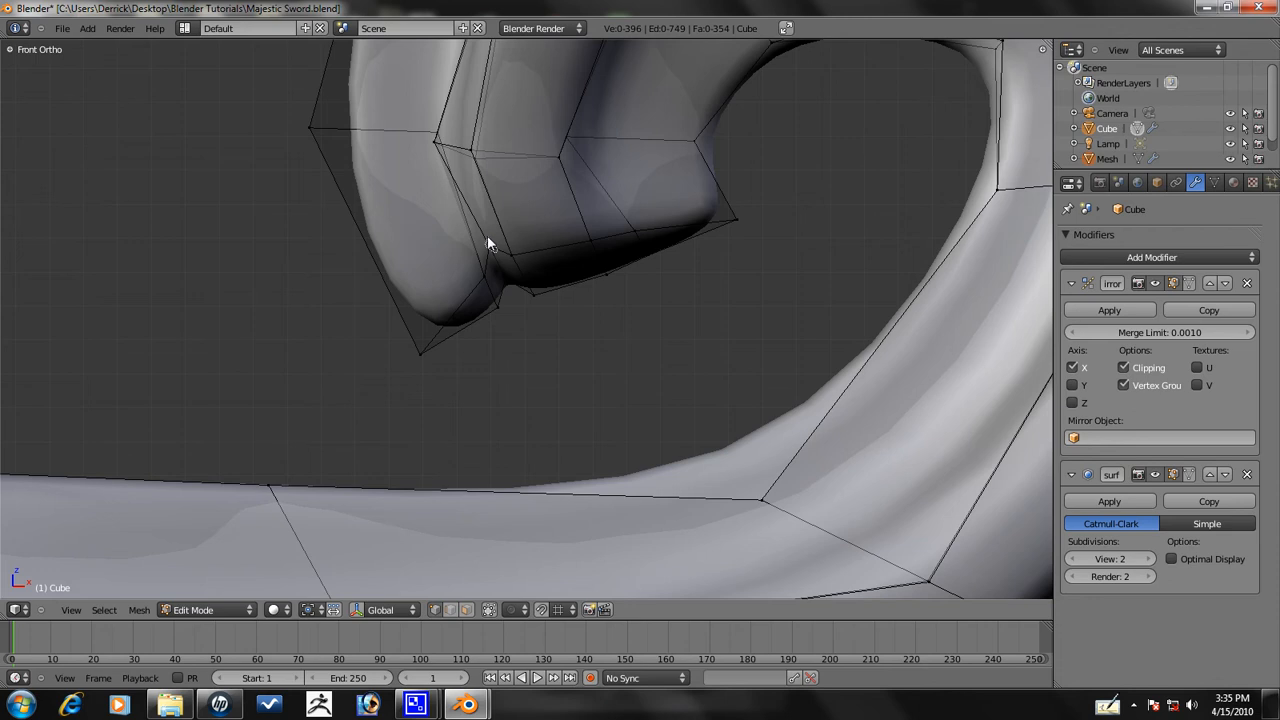
left_click_drag(490, 244, 518, 260)
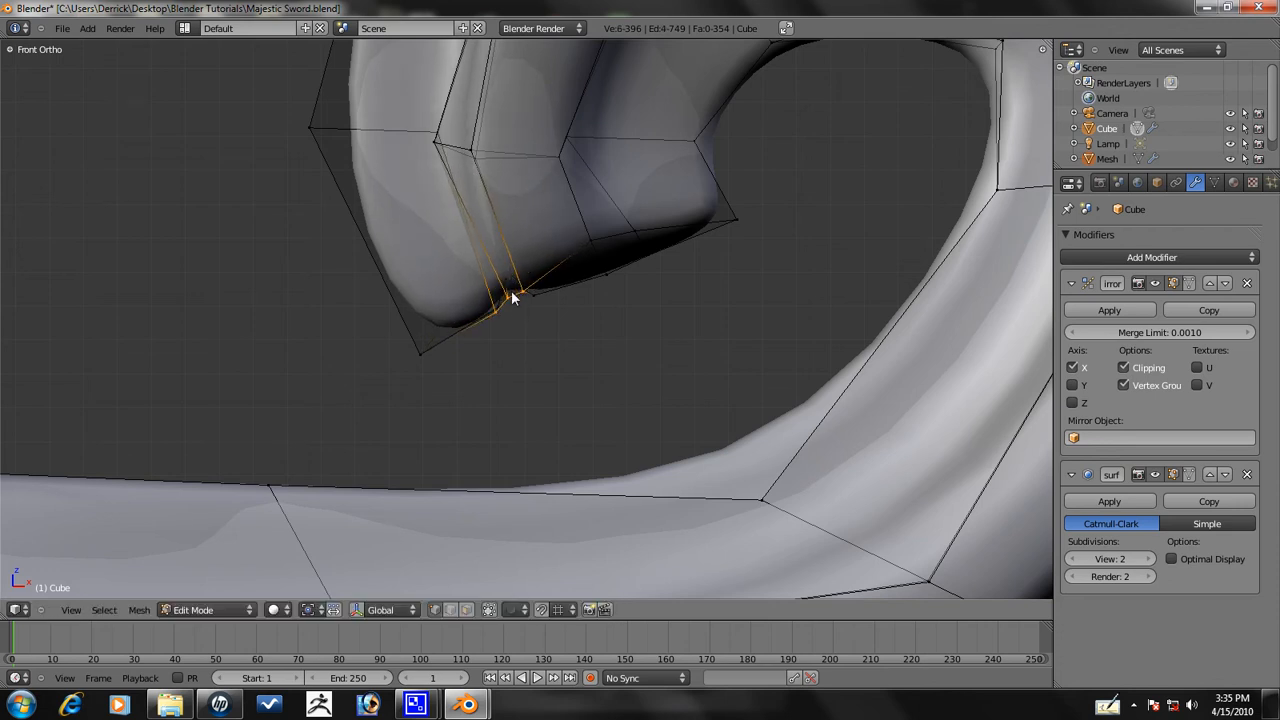
left_click_drag(510, 296, 370, 268)
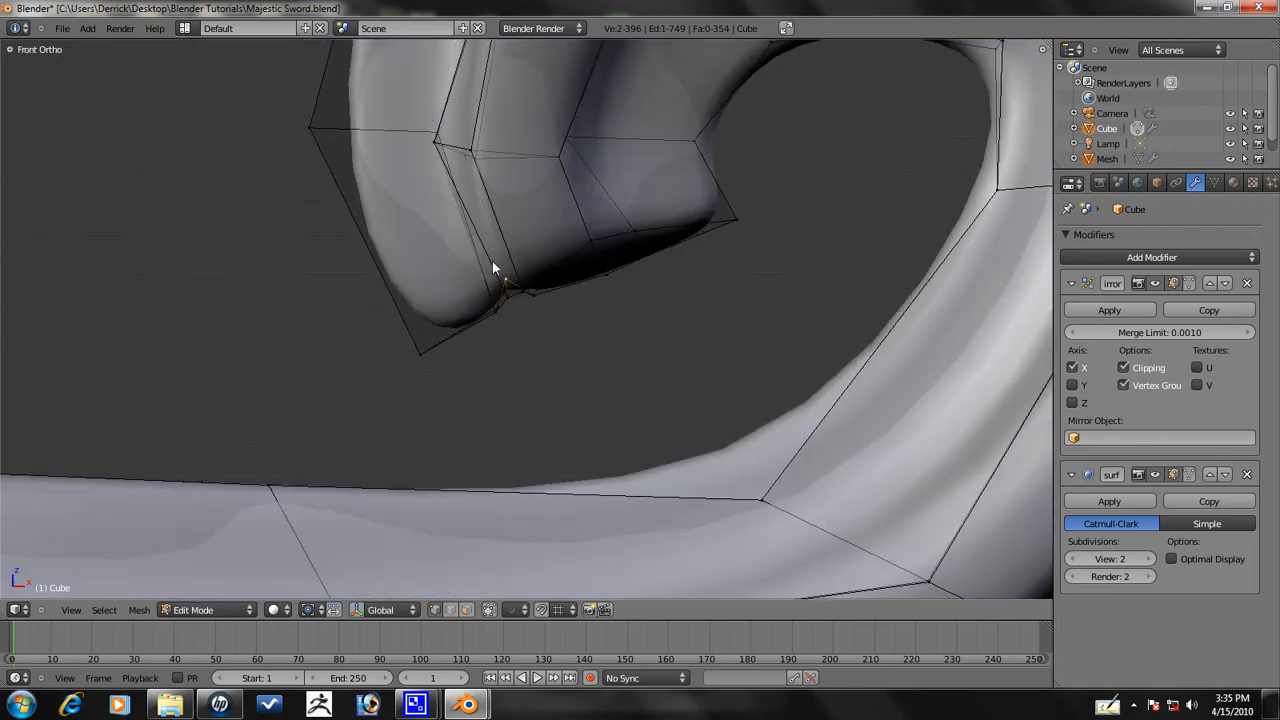
left_click_drag(496, 276, 500, 292)
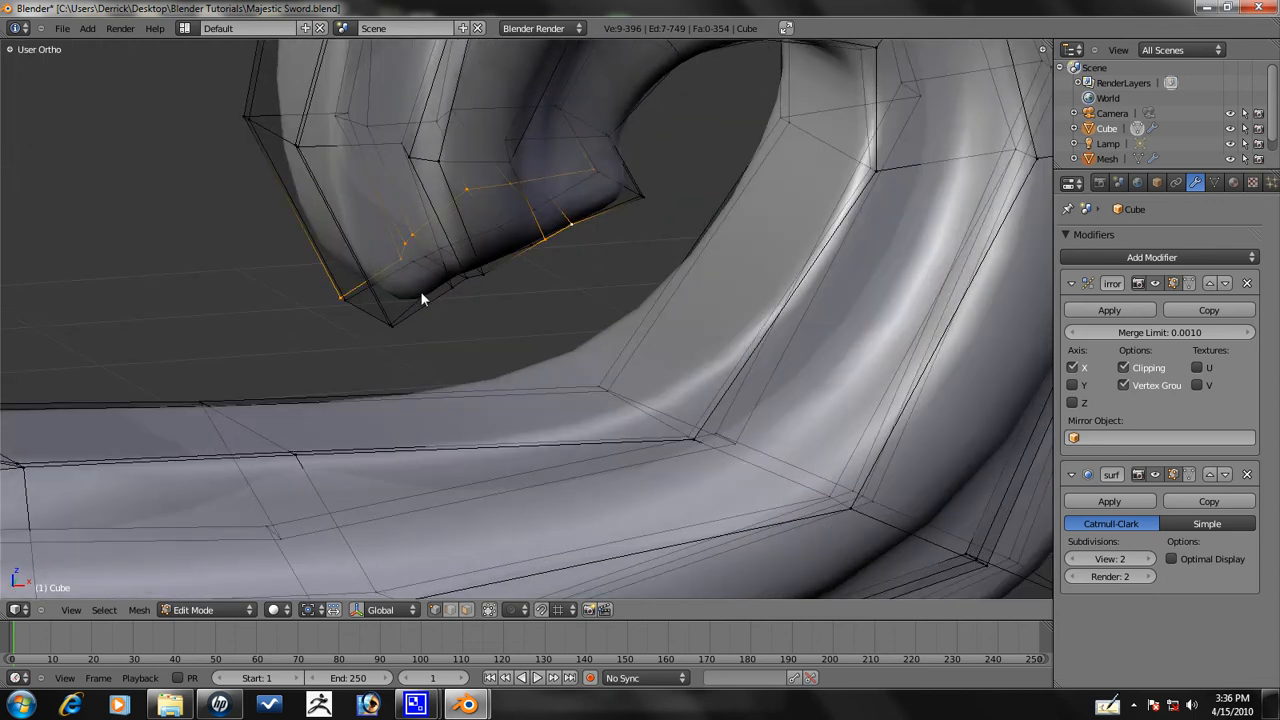
- Adjust the curl's end loop, leave Edit Mode and show the whole sword front-on
key("g")
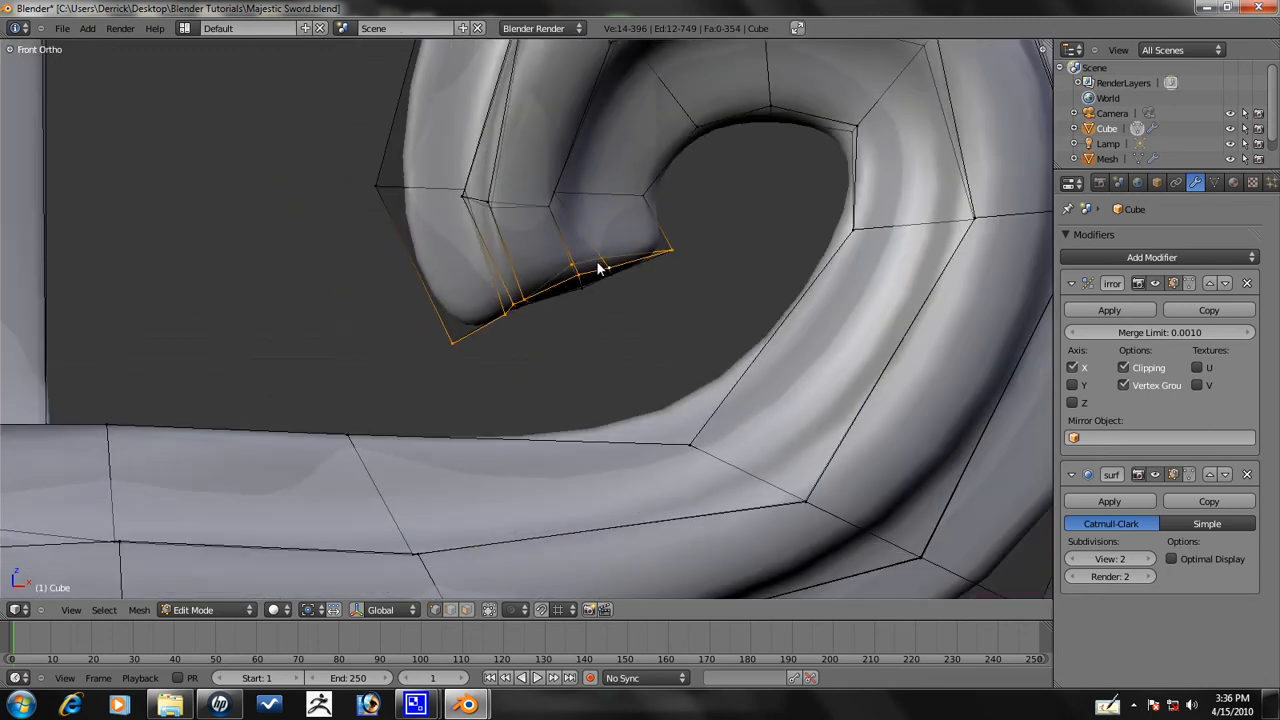
left_click_drag(600, 270, 596, 280)
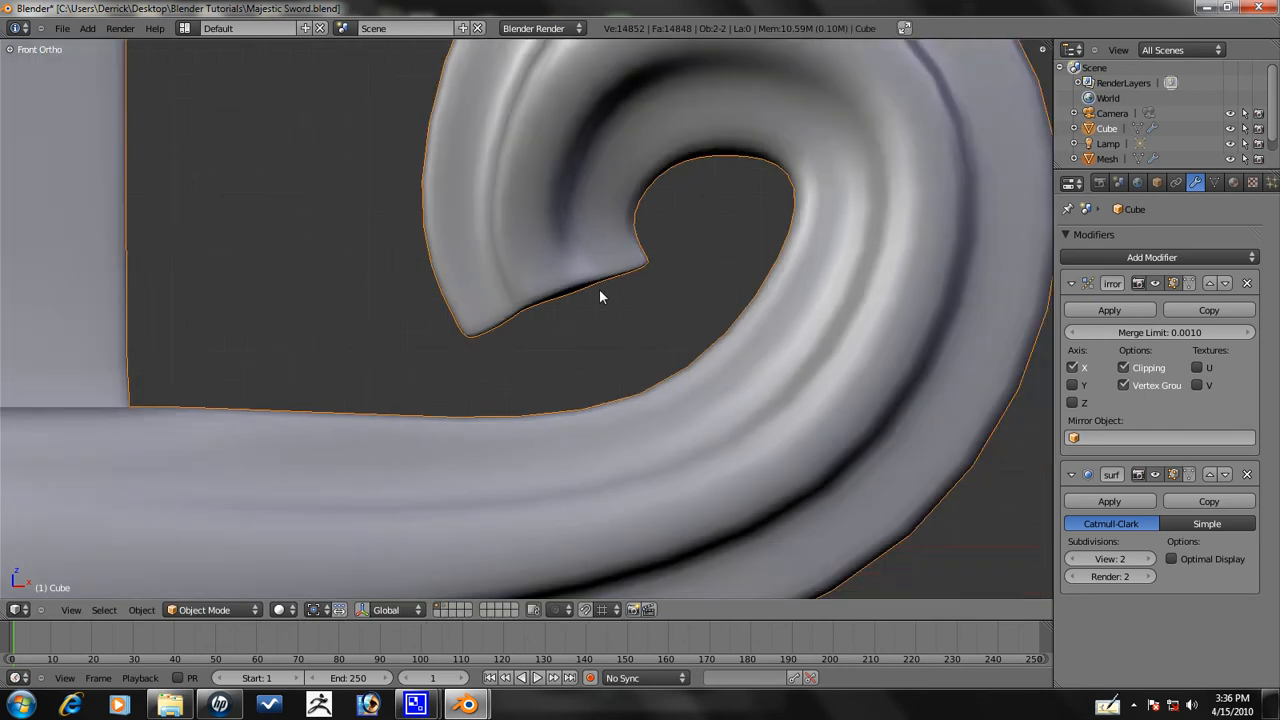
left_click_drag(600, 300, 536, 320)
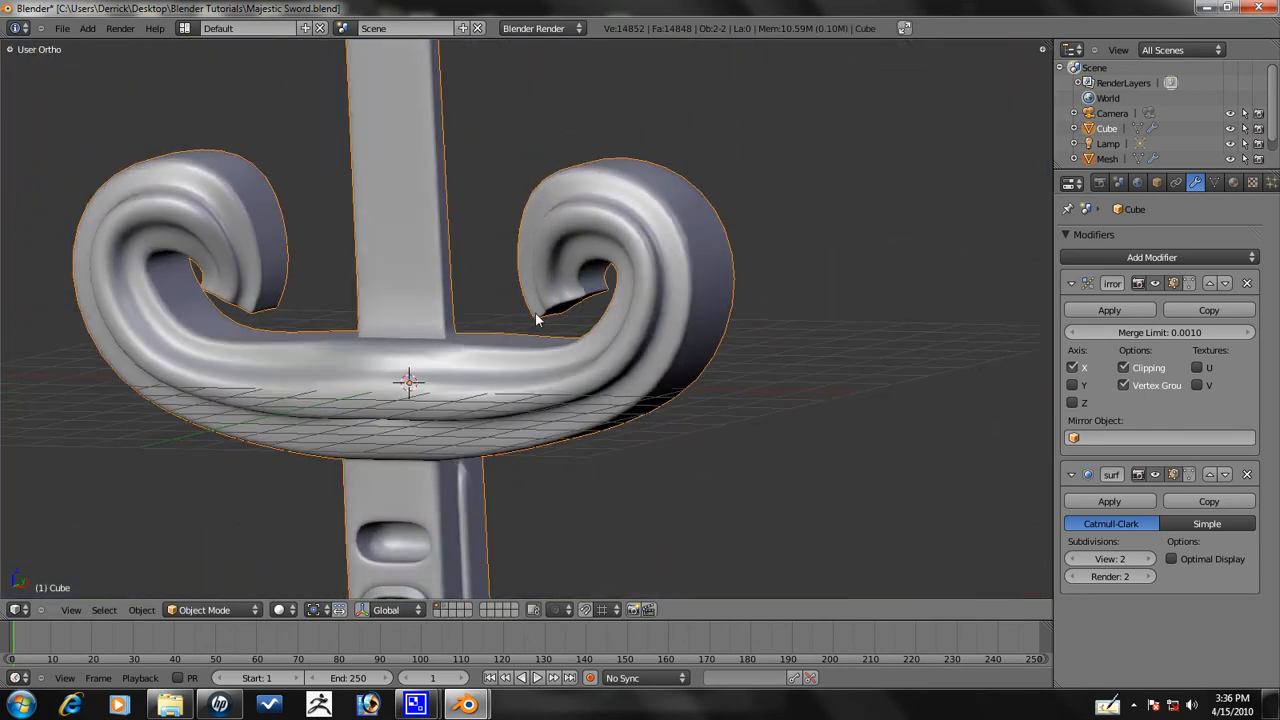
key("Tab")
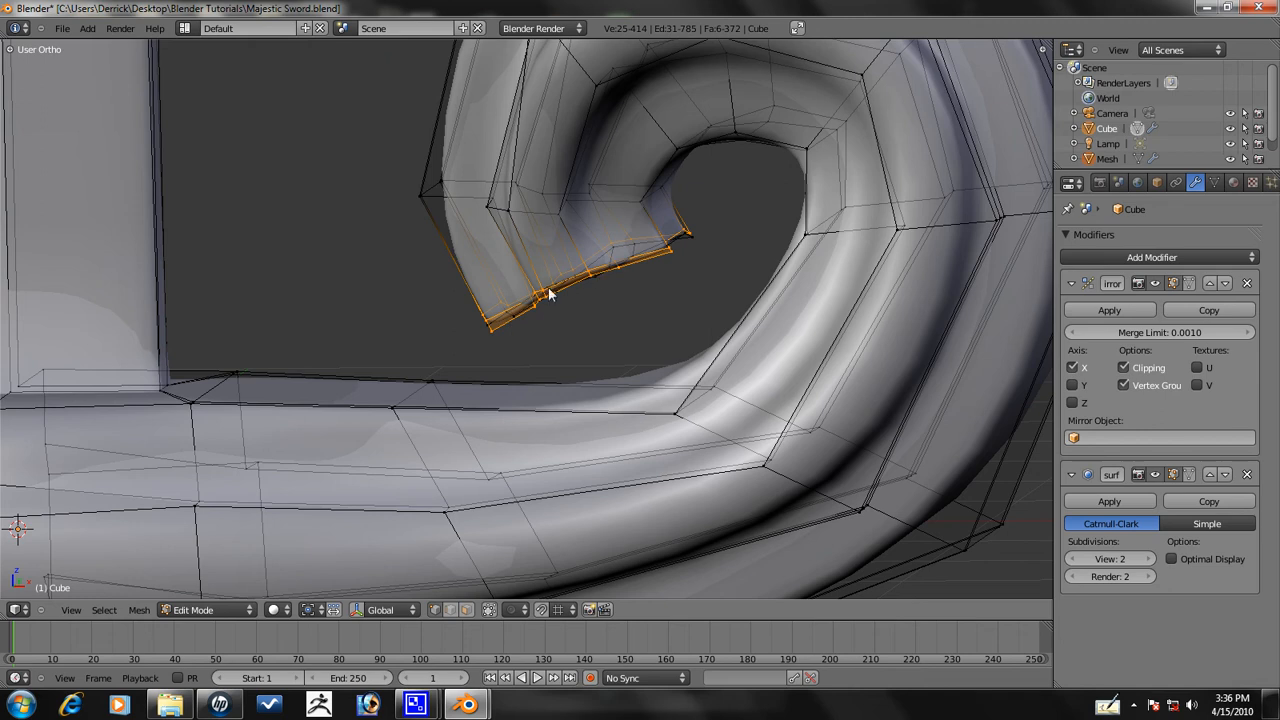
key("KP_1")
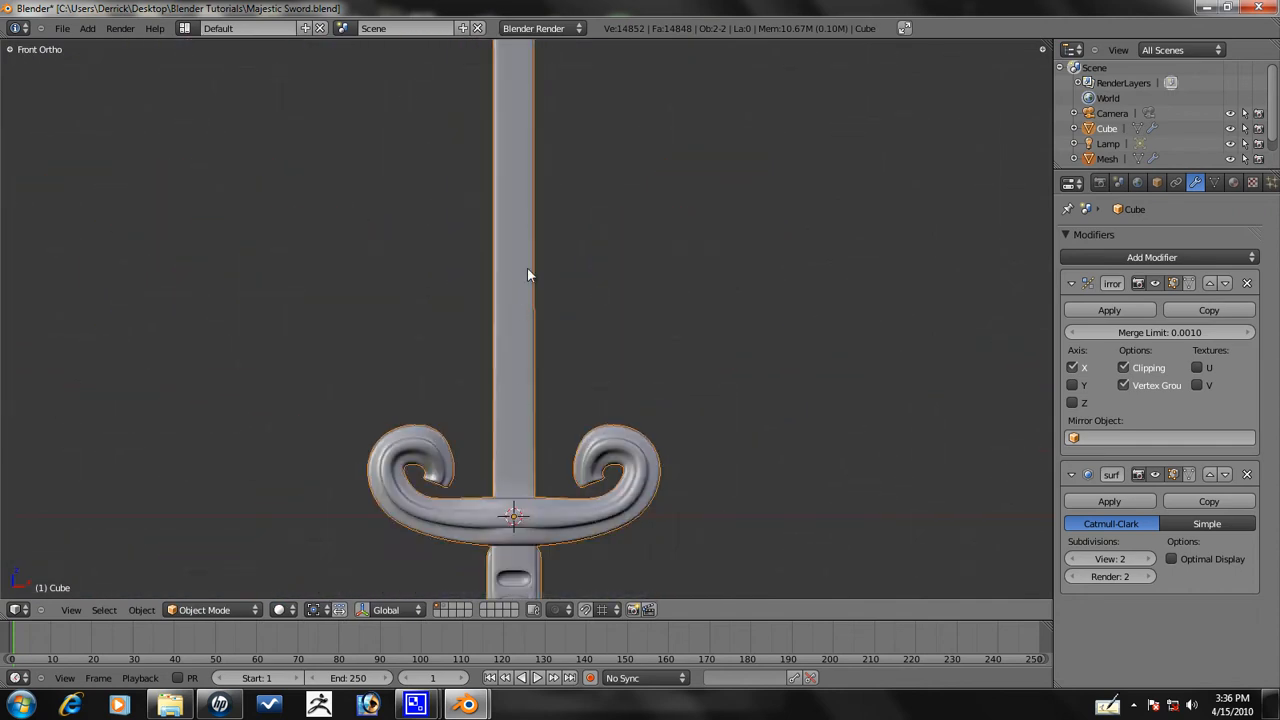
- In Edit Mode, scale the blade's top vertices together toward a pointed tip
key("Tab")
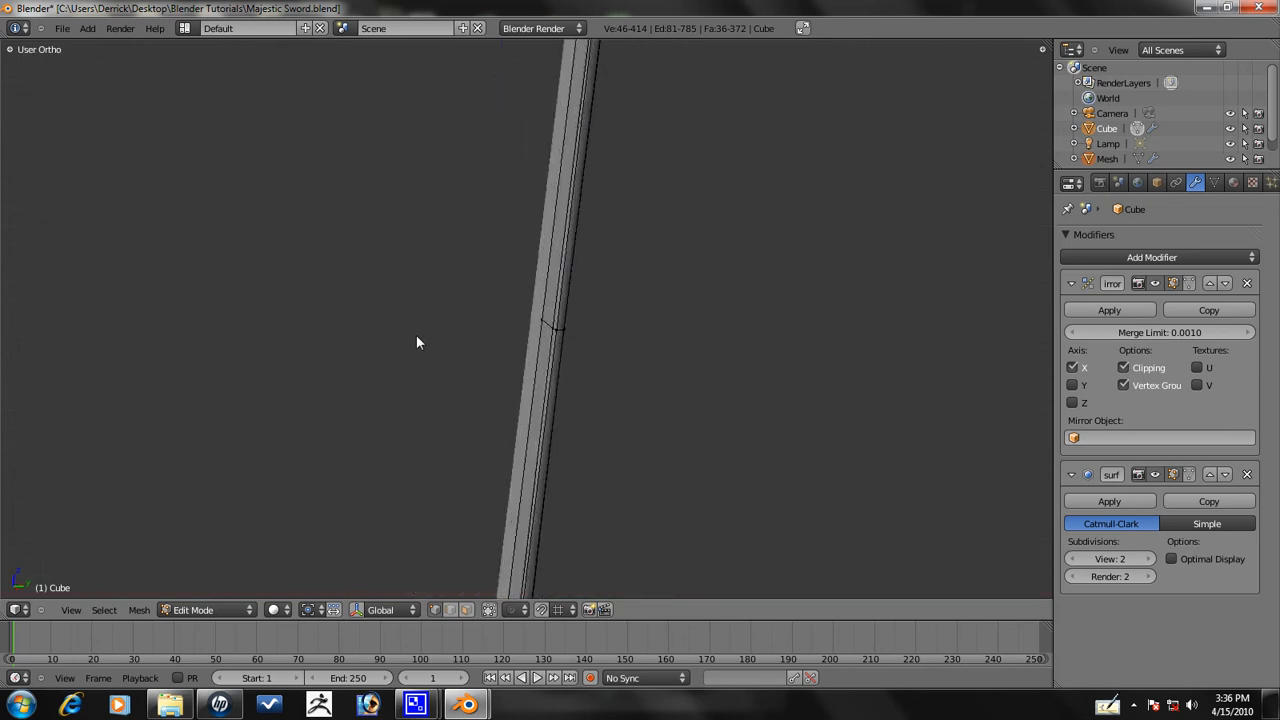
key("KP_1")
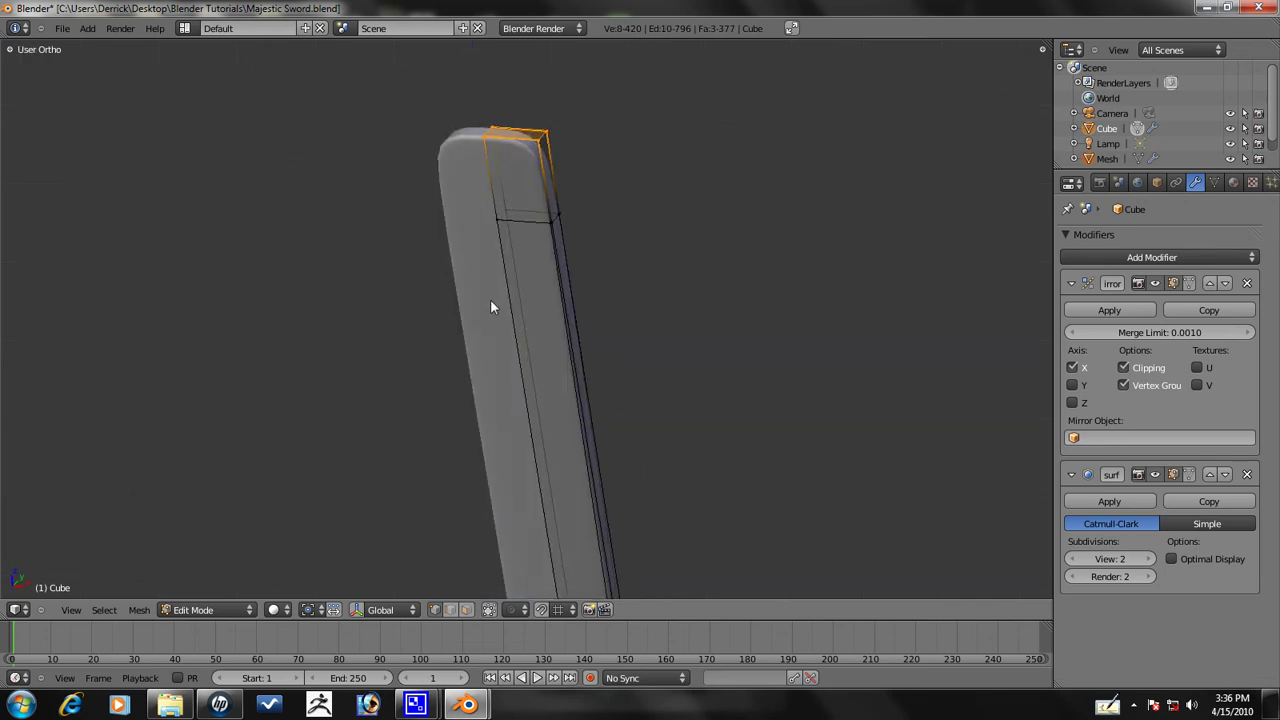
key("s")
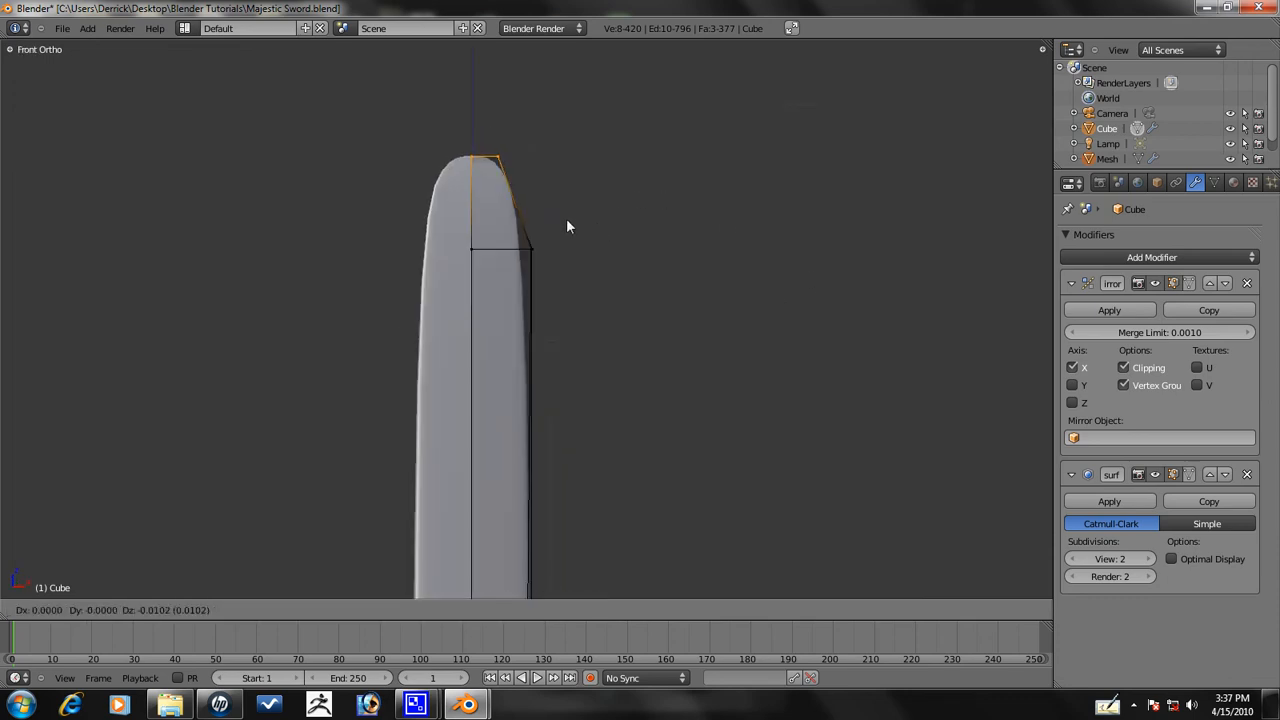
left_click_drag(490, 164, 476, 140)
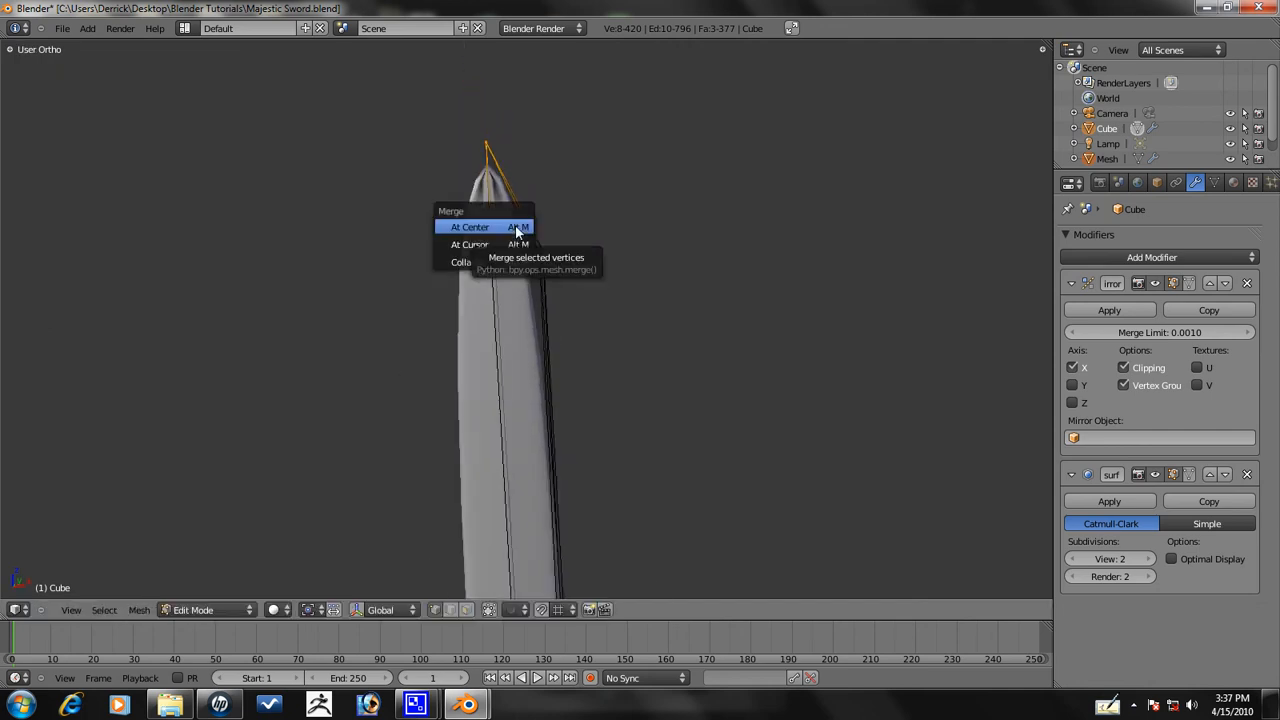
- Merge the tip vertices at centre and slim the blade edge into a sharp taper
left_click(468, 226)
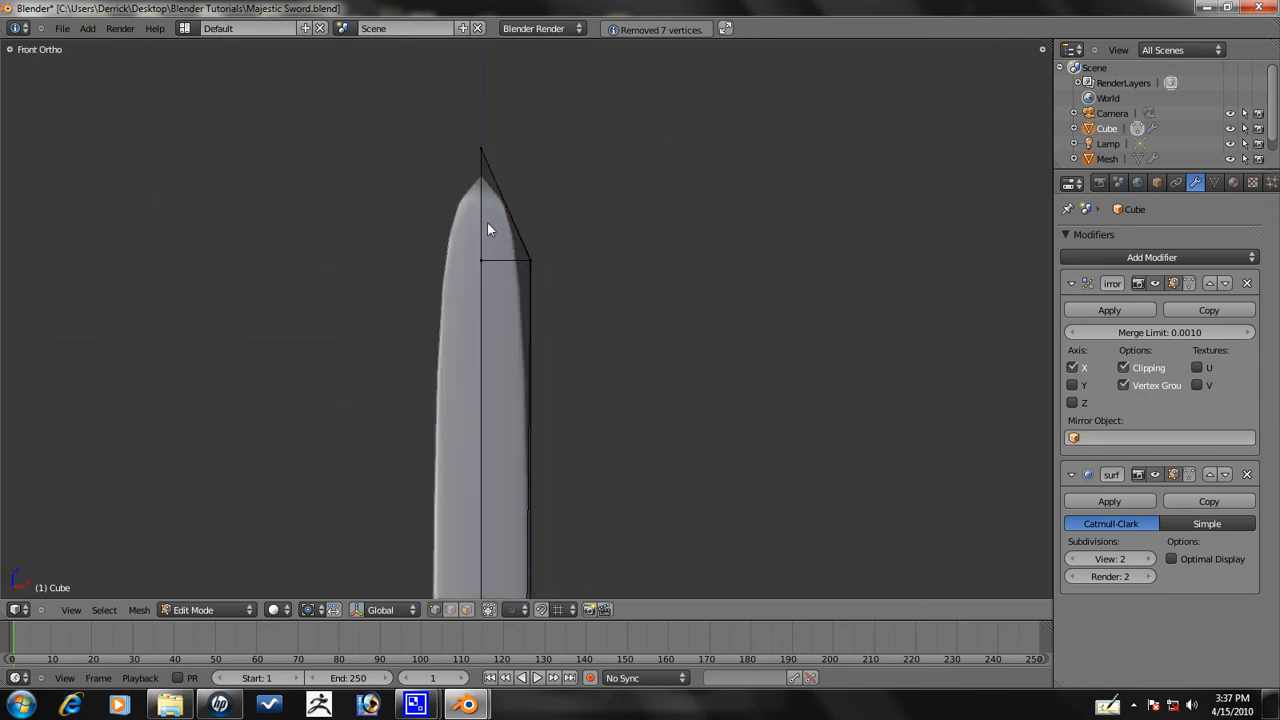
mouse_move(572, 222)
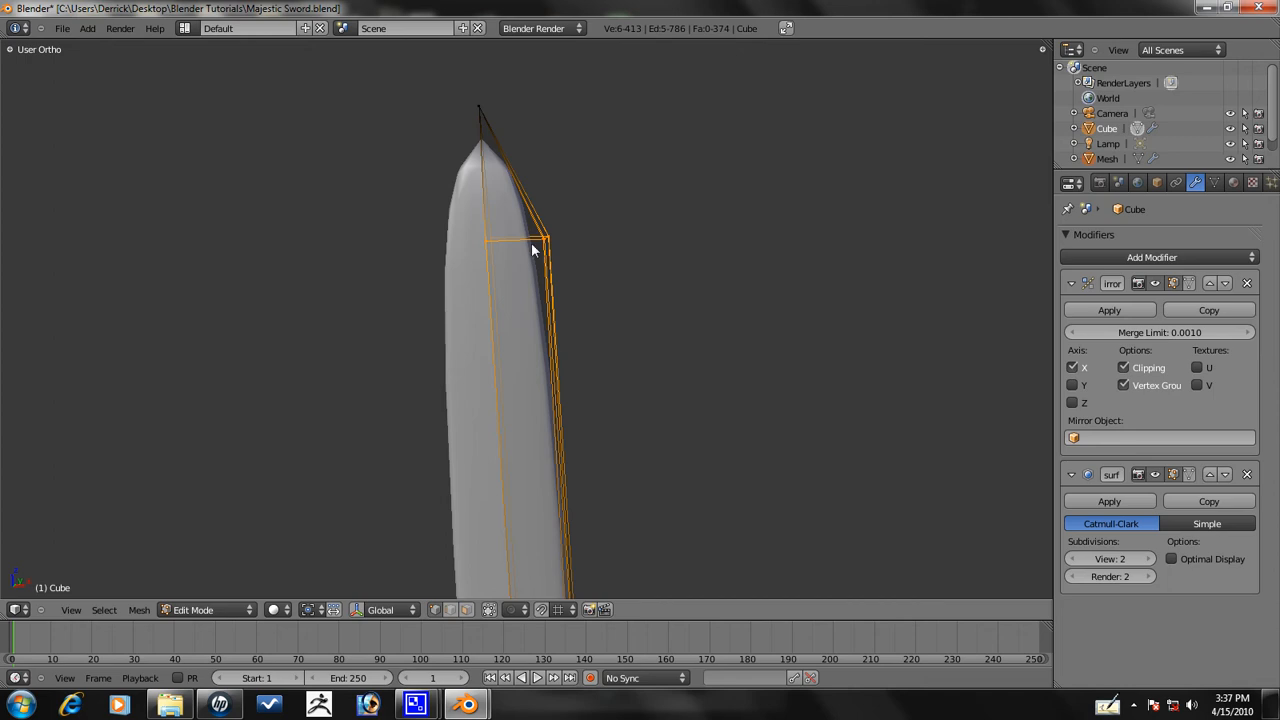
left_click_drag(536, 250, 520, 180)
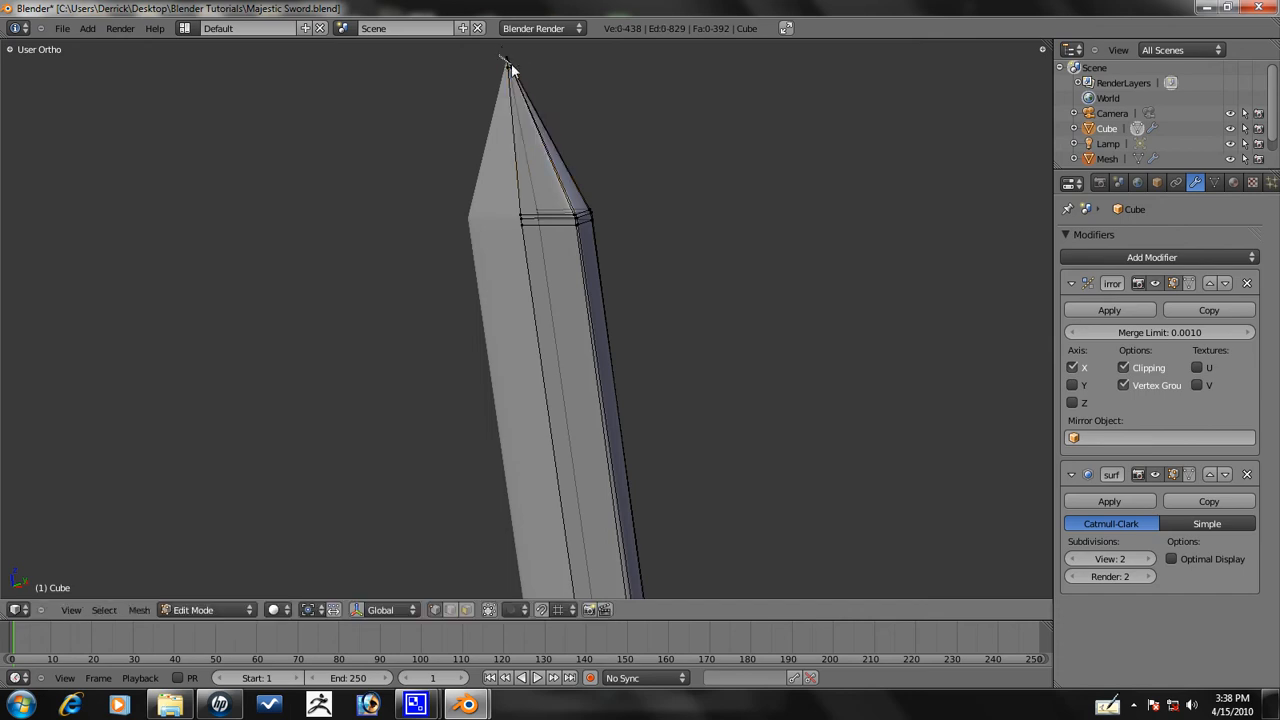
left_click(504, 70)
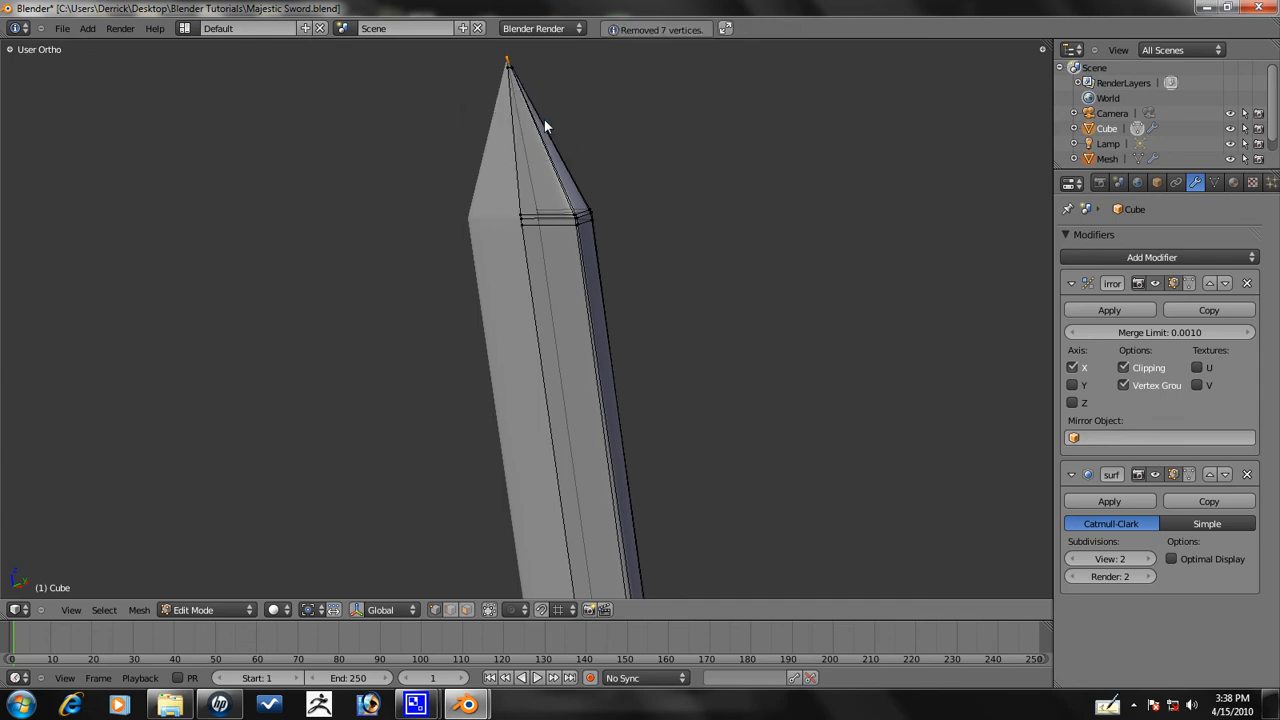
- Check the sharpened blade from the front view and resume mesh editing
key("Tab")
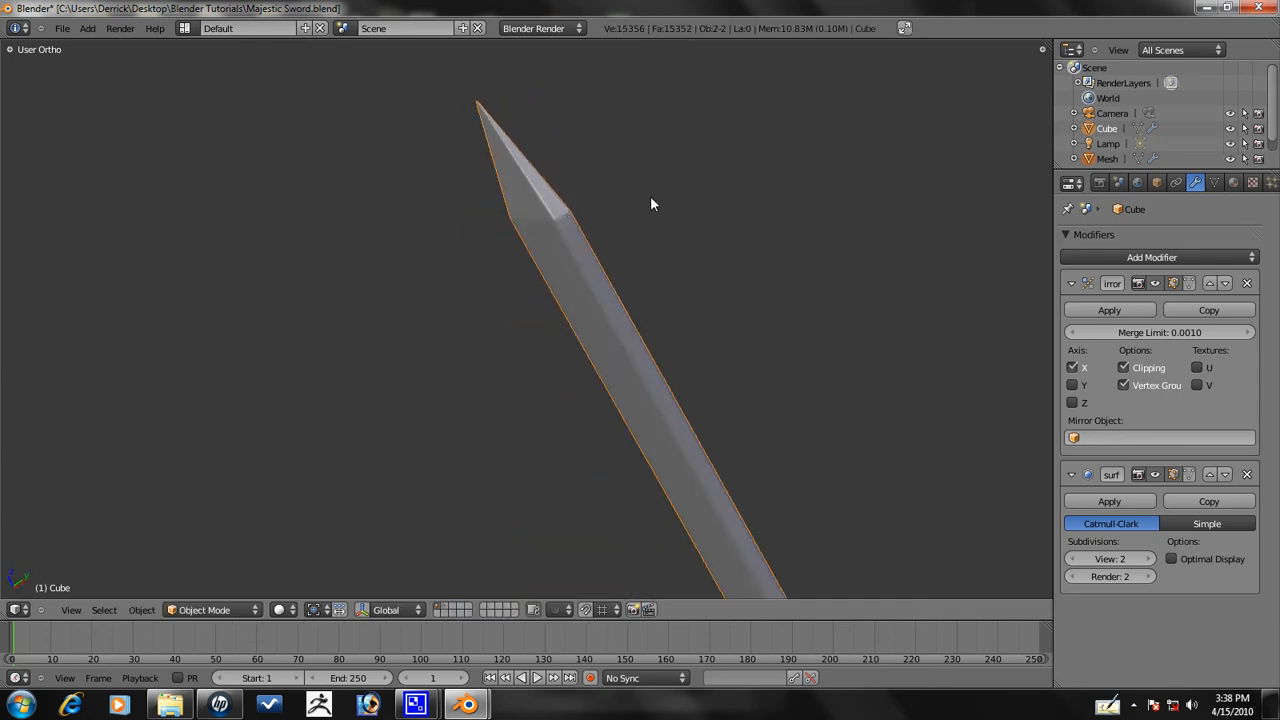
key("KP_1")
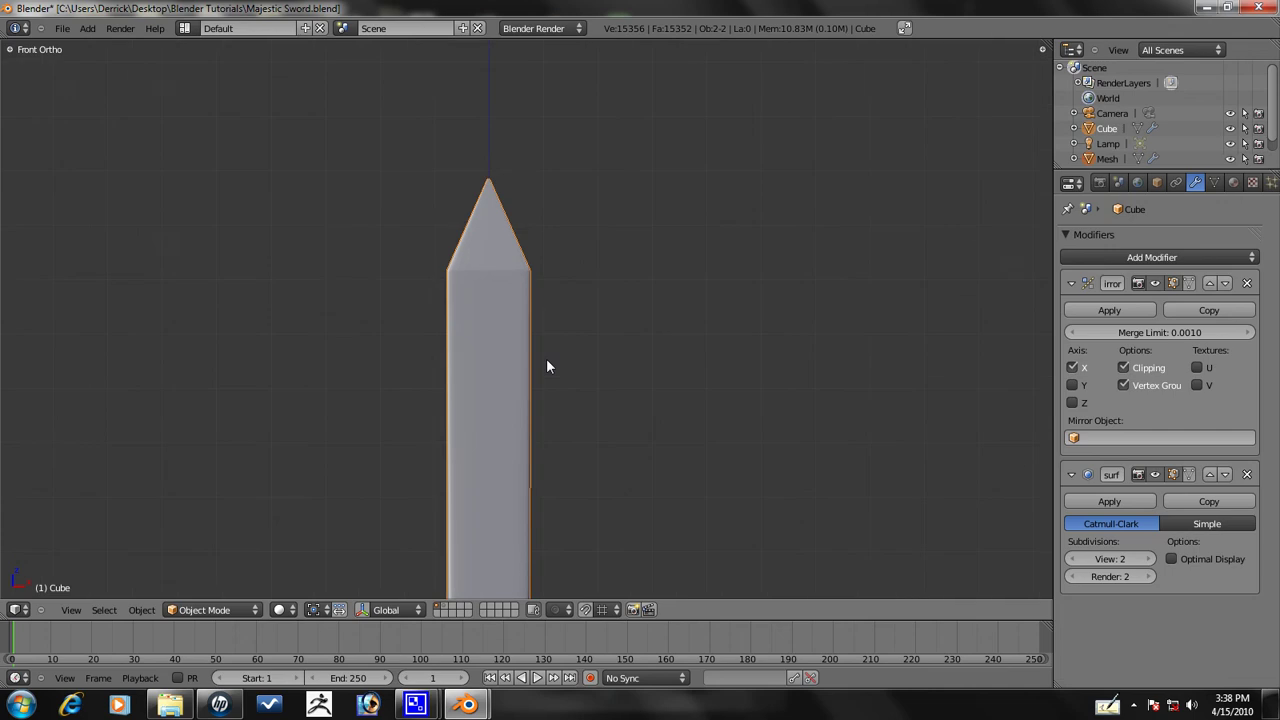
key("Tab")
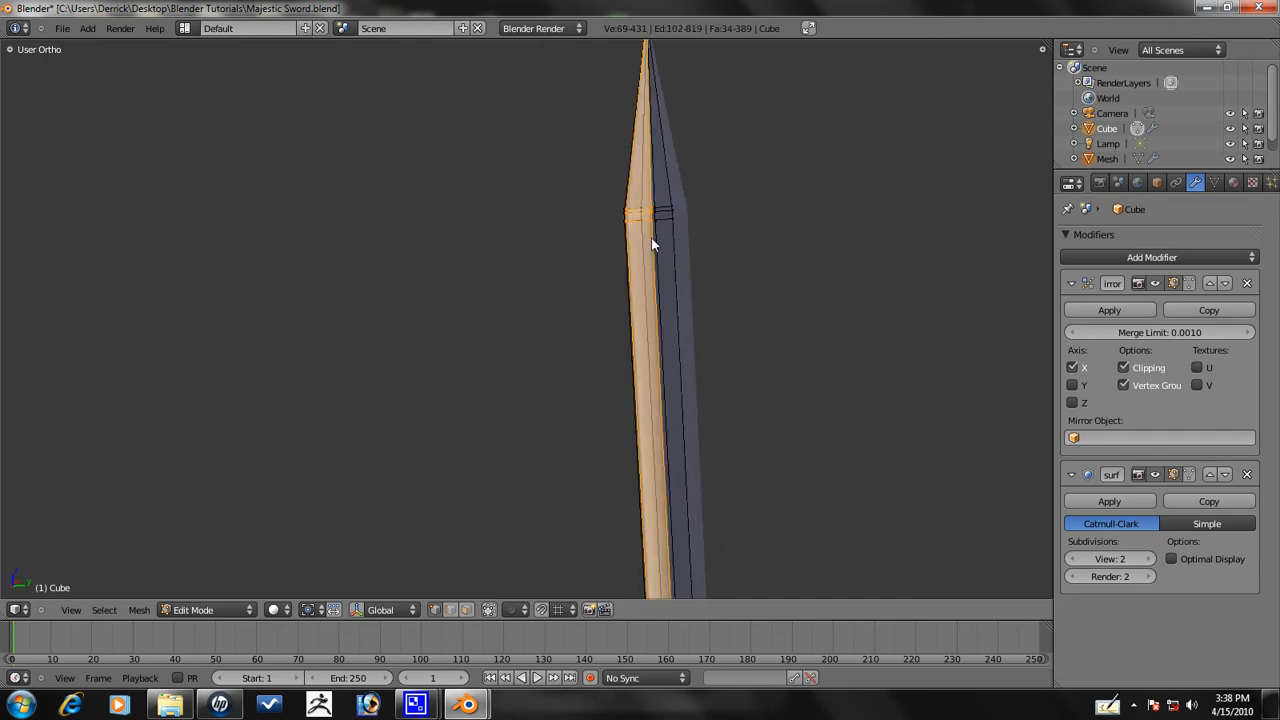
- Show the sword and crossguard curls straight-on in Front Ortho view
key("KP_1")
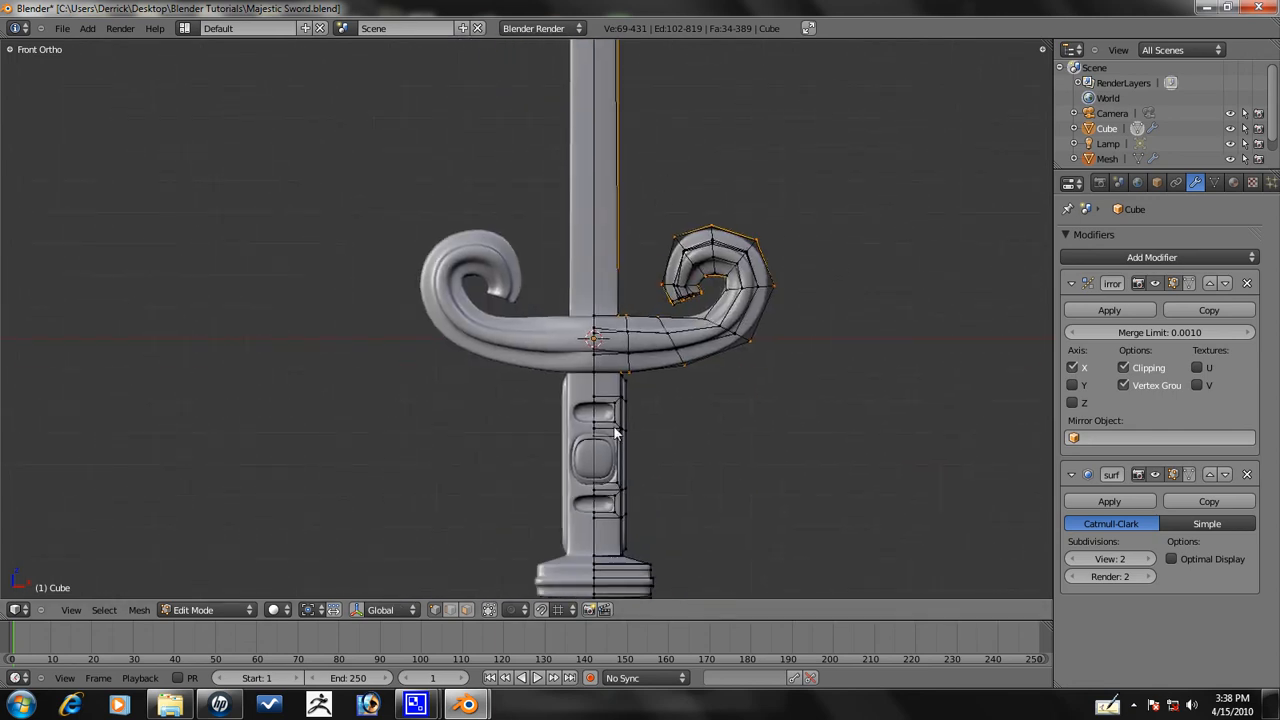
mouse_move(652, 220)
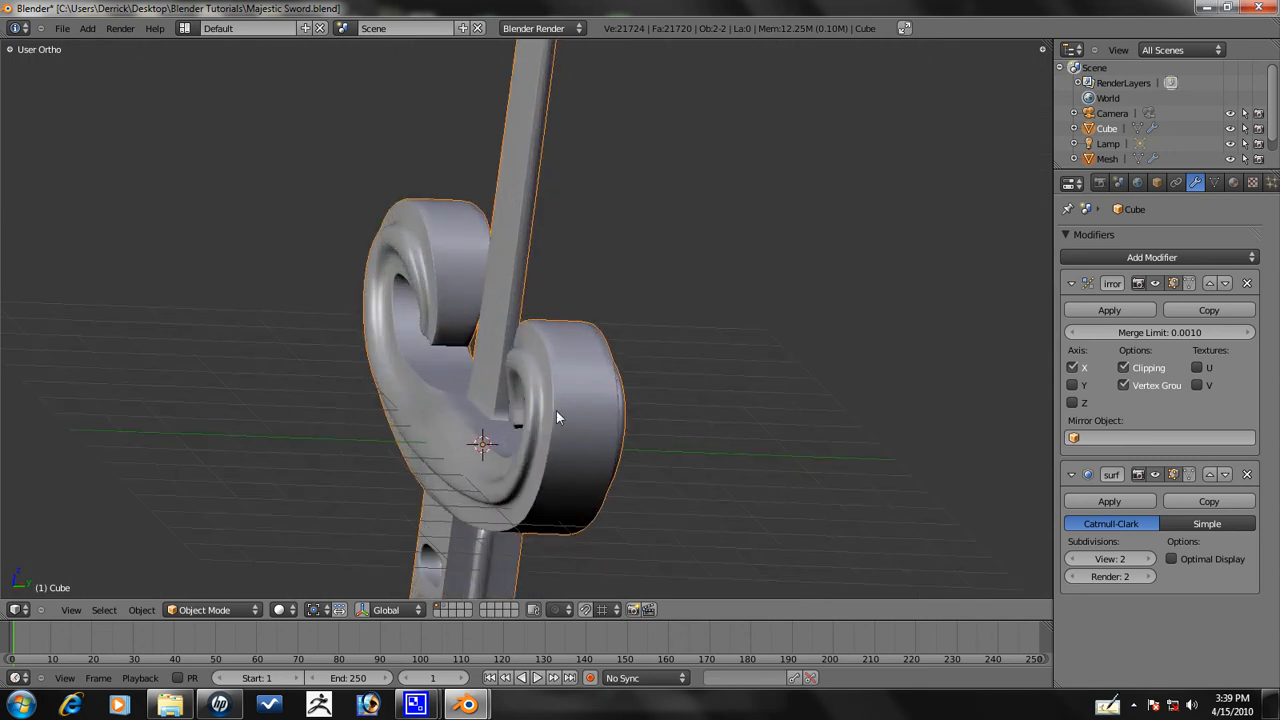
- Inspect the curl's depth by orbiting in Edit Mode, returning to front view each time
key("KP_1")
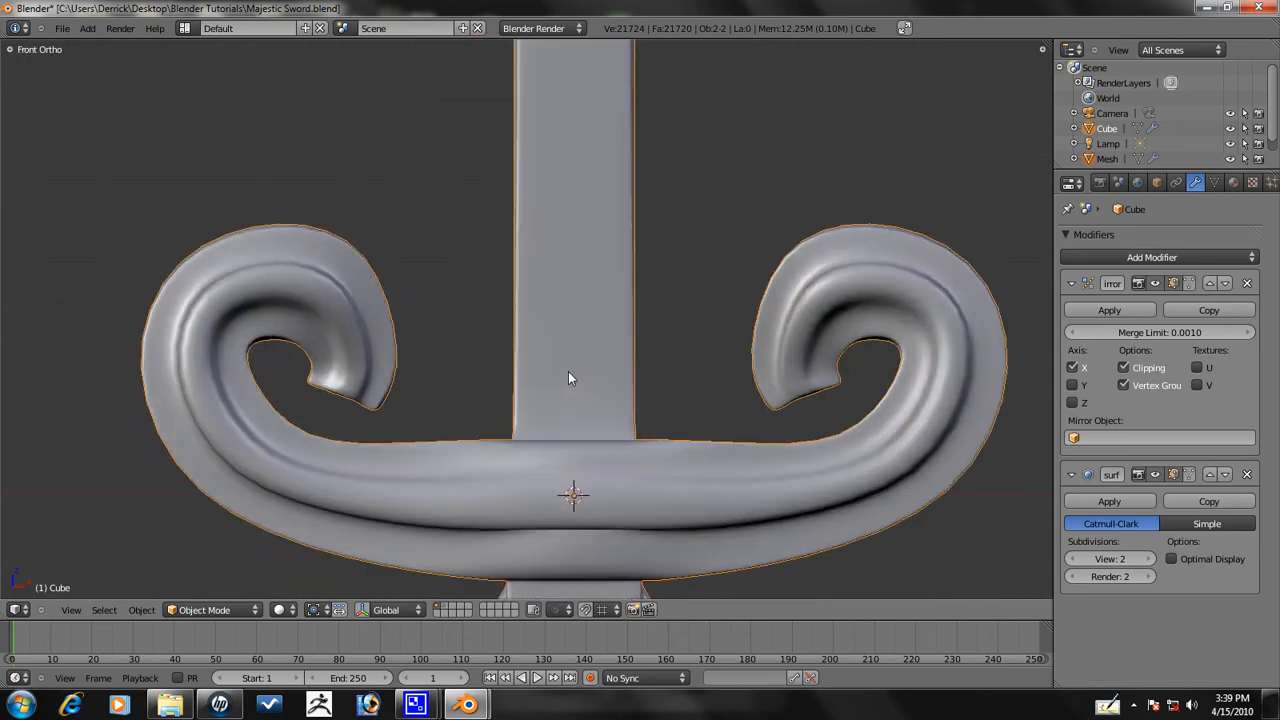
key("Tab")
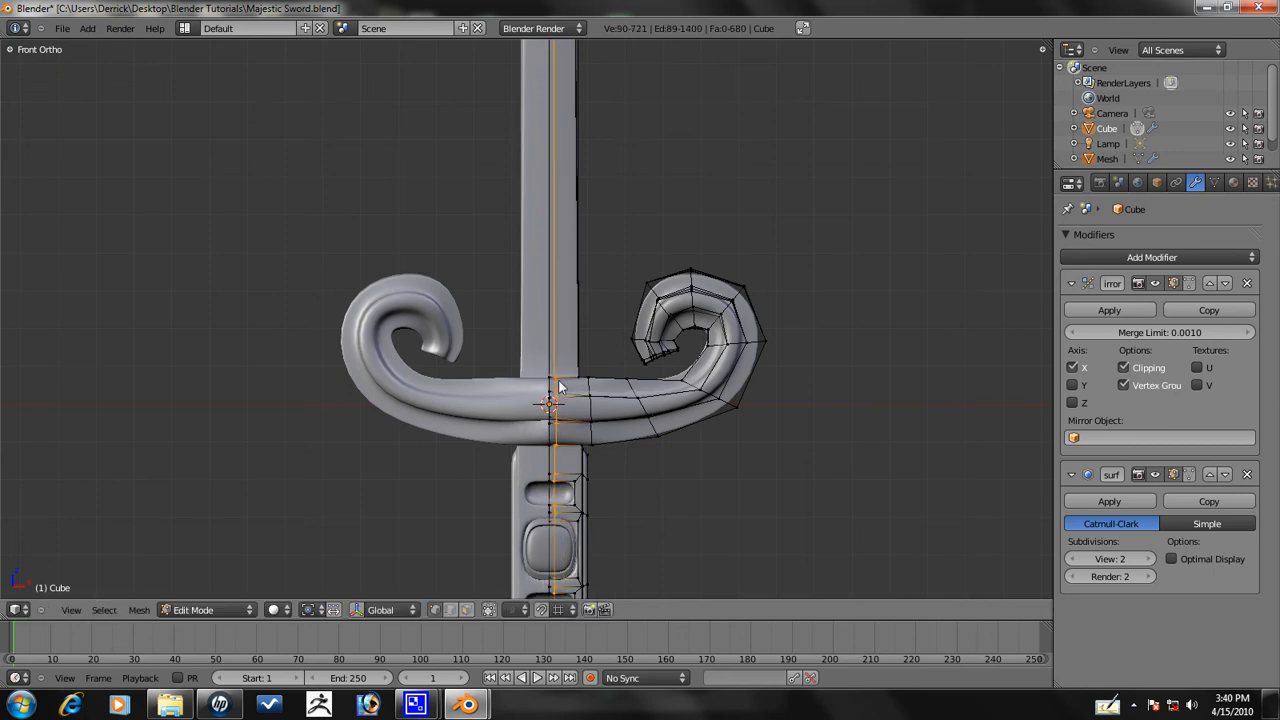
left_click_drag(560, 390, 630, 460)
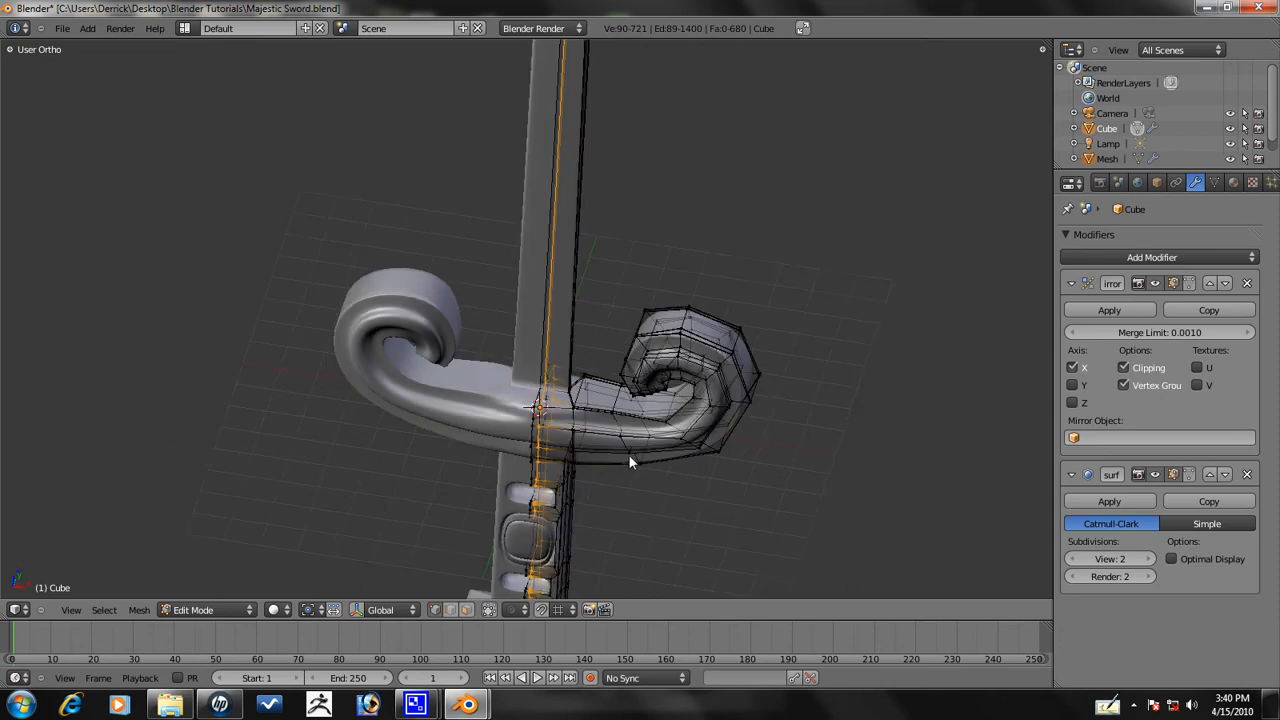
key("KP_1")
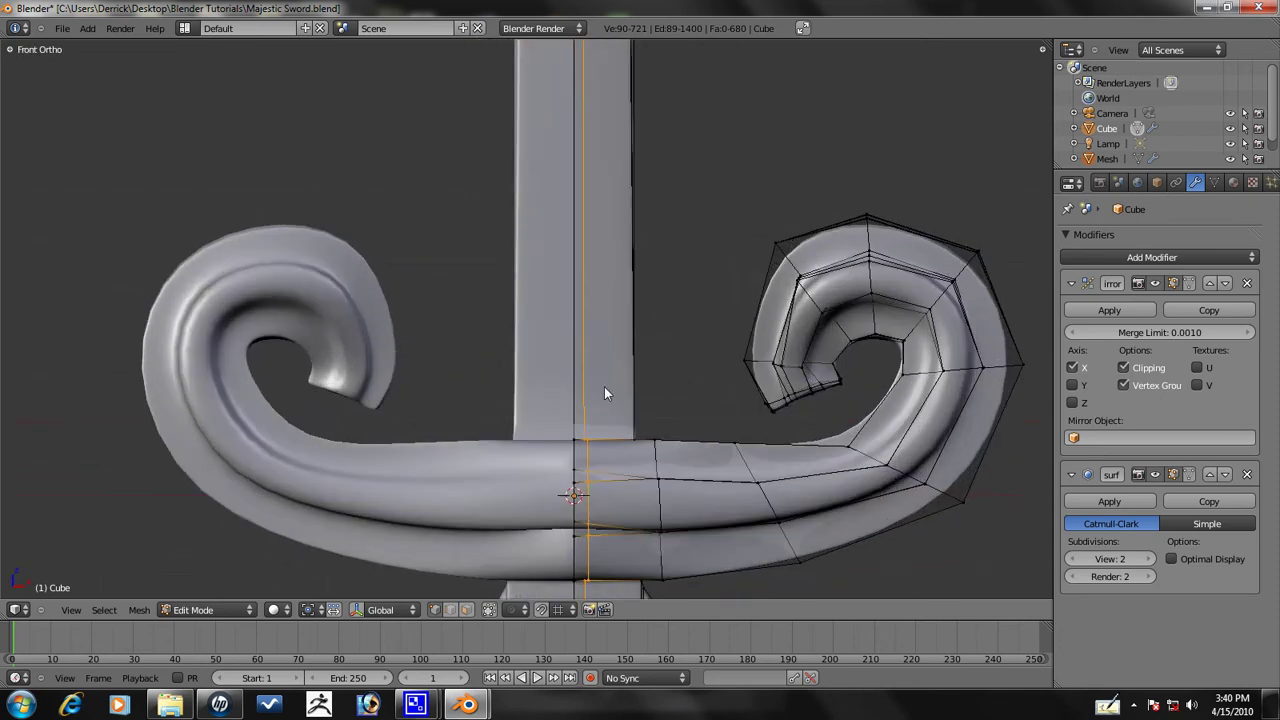
left_click_drag(604, 392, 560, 404)
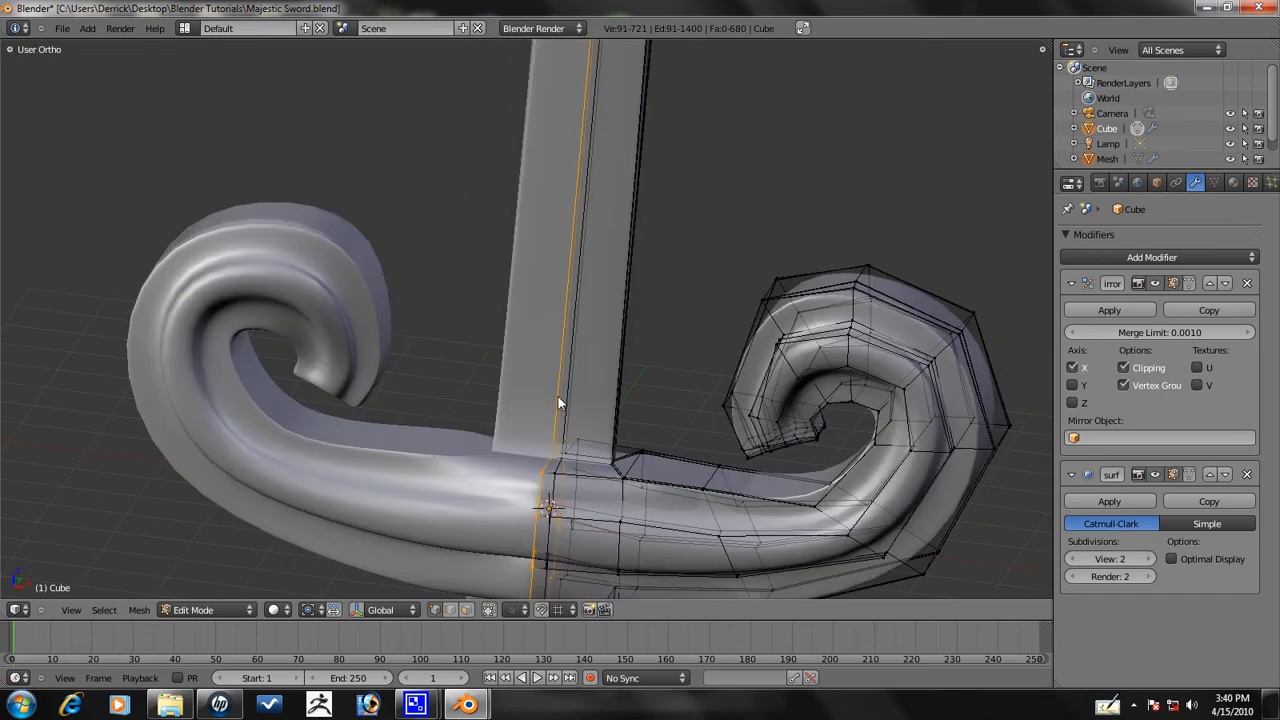
key("KP_1")
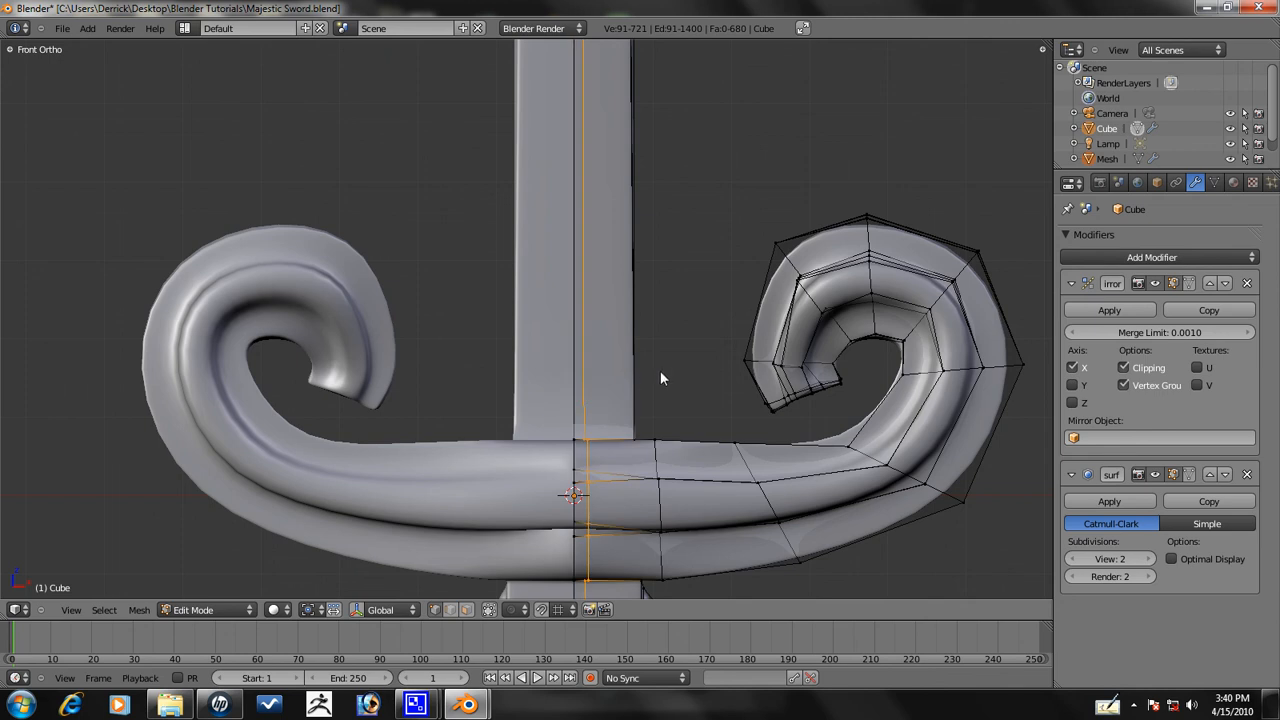
mouse_move(604, 384)
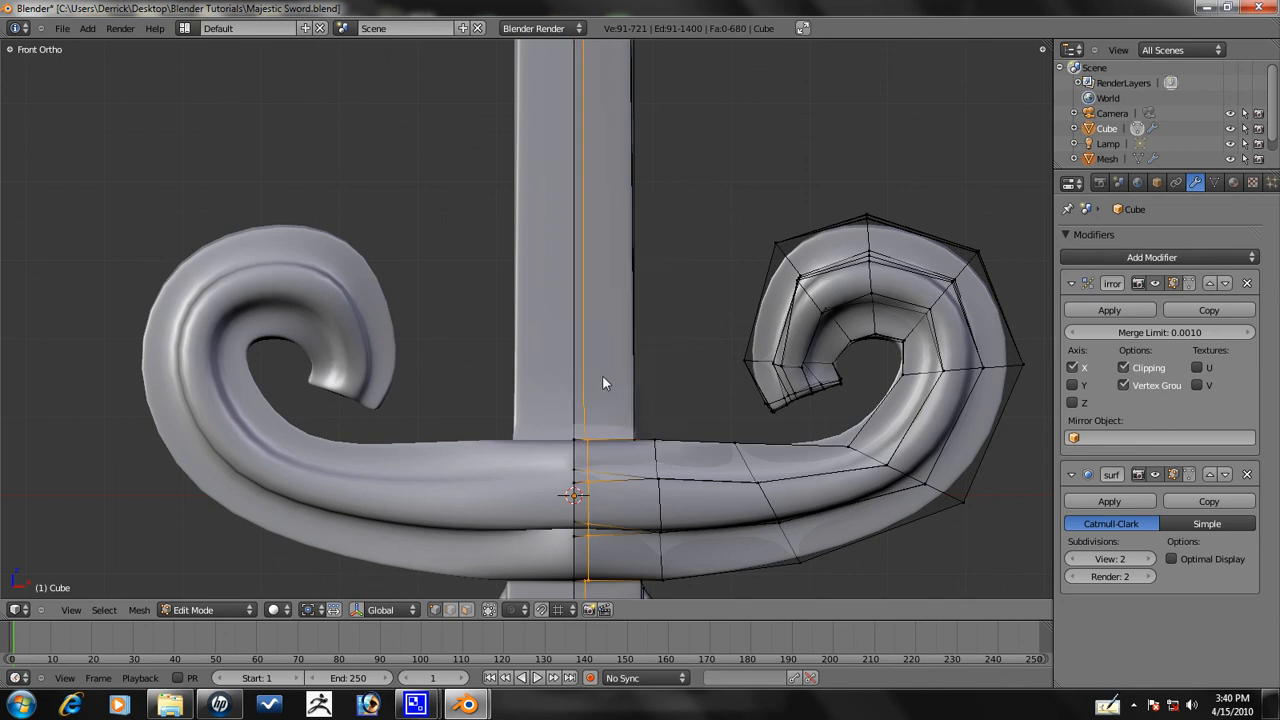
mouse_move(656, 312)
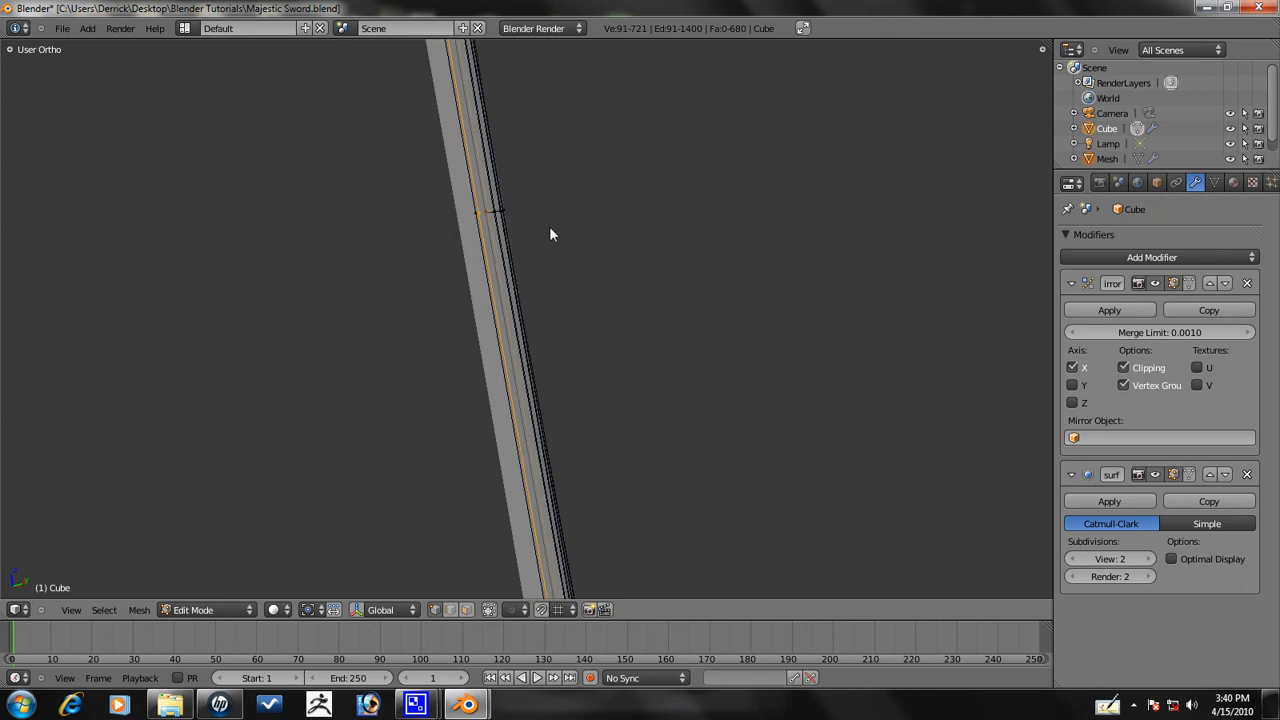
- Scale the blade's middle edge loop along a single axis to keep it sharp
key("KP_1")
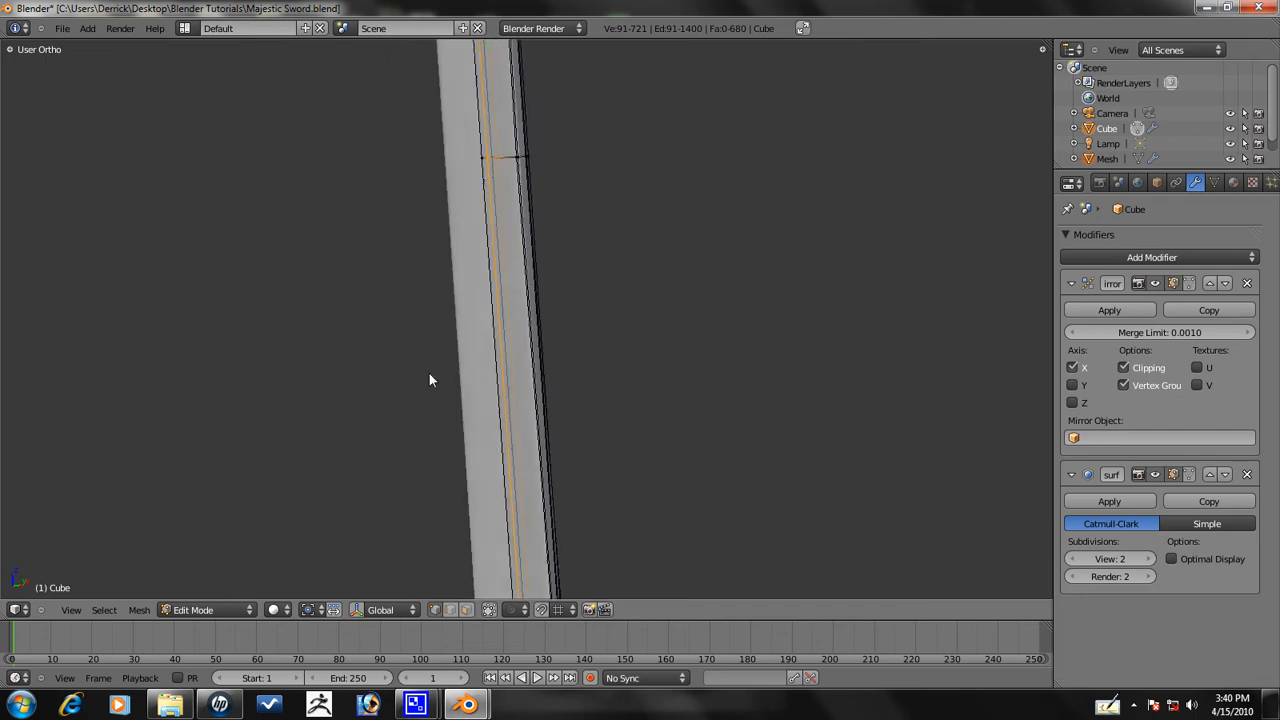
key("s")
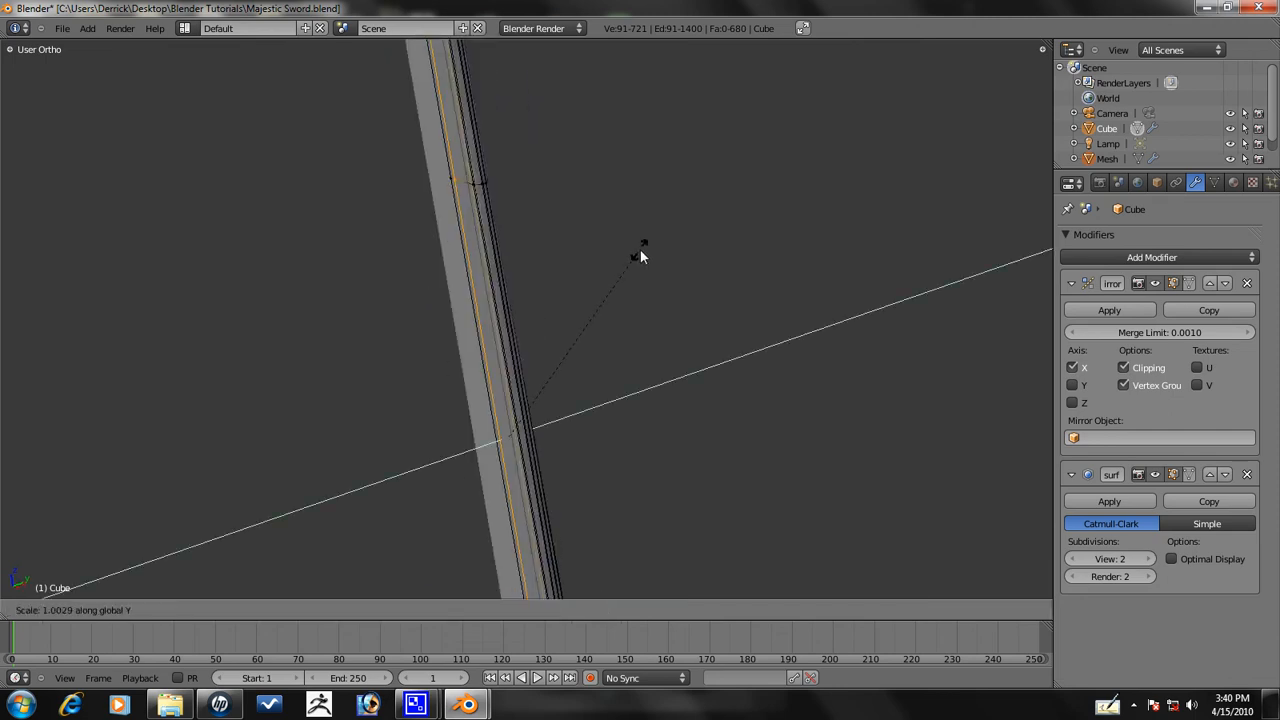
key("KP_1")
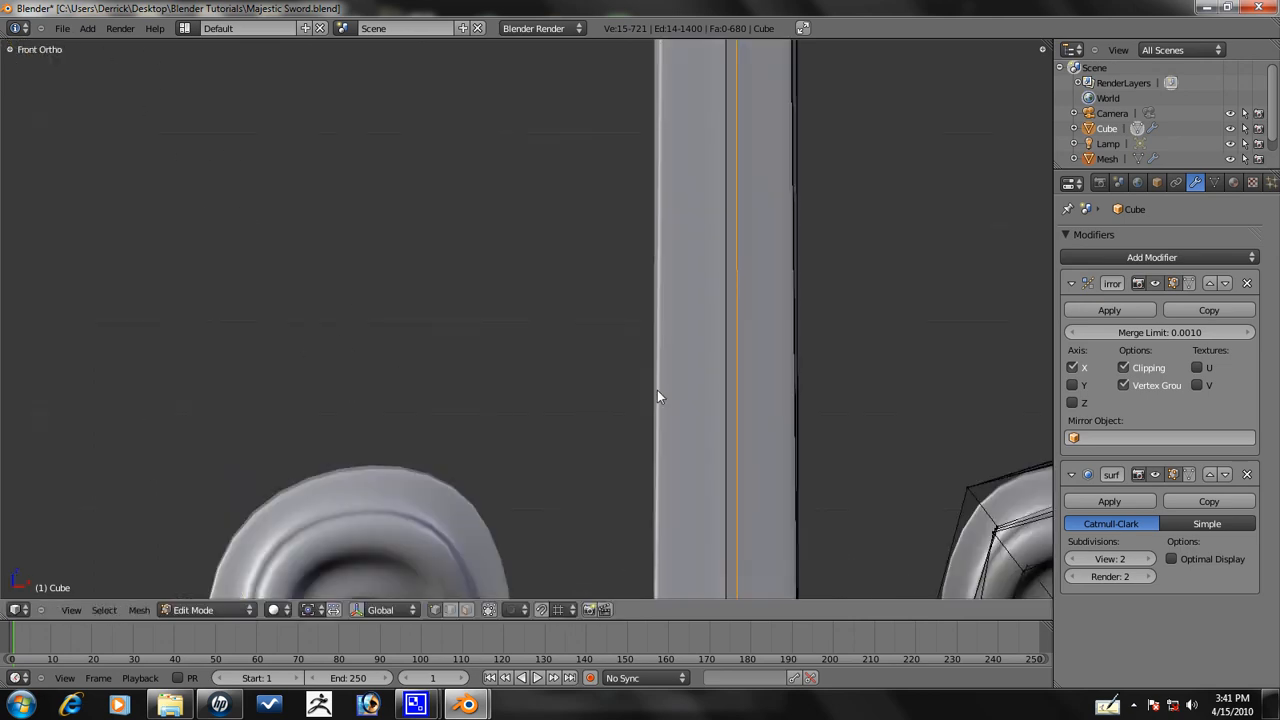
mouse_move(732, 390)
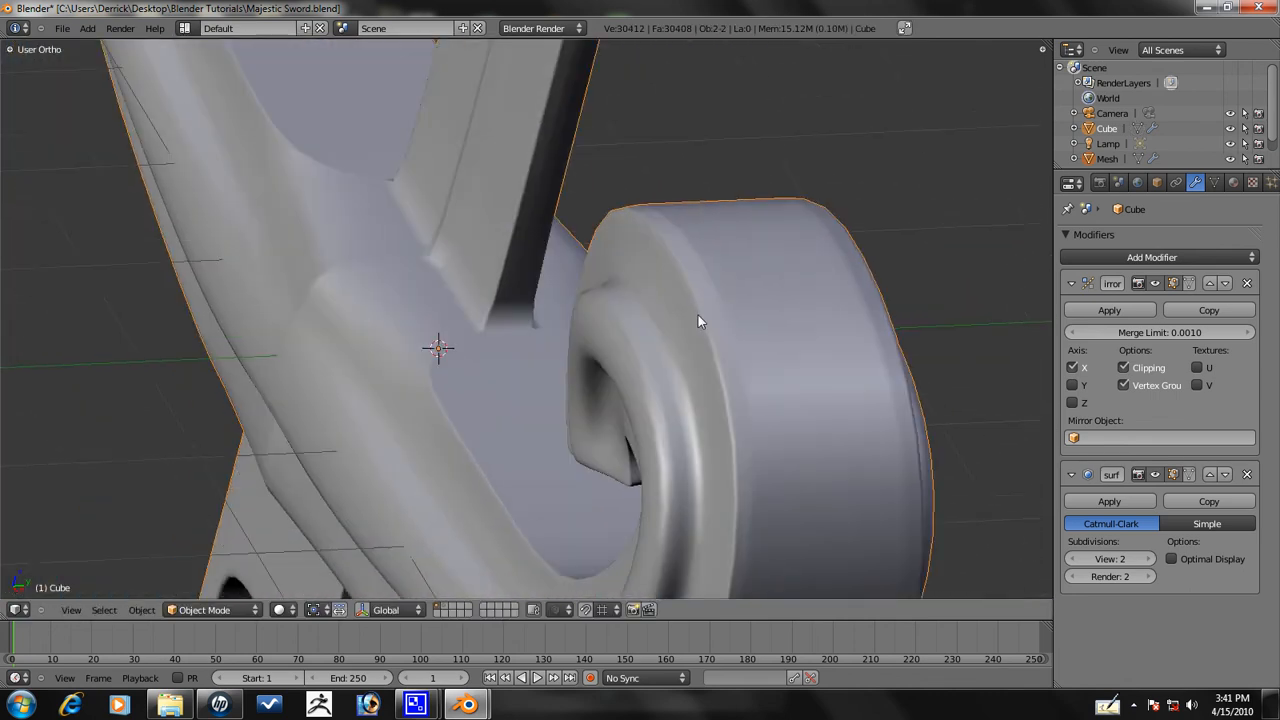
- Smooth the crossguard vertices in Edit Mode
key("Tab")
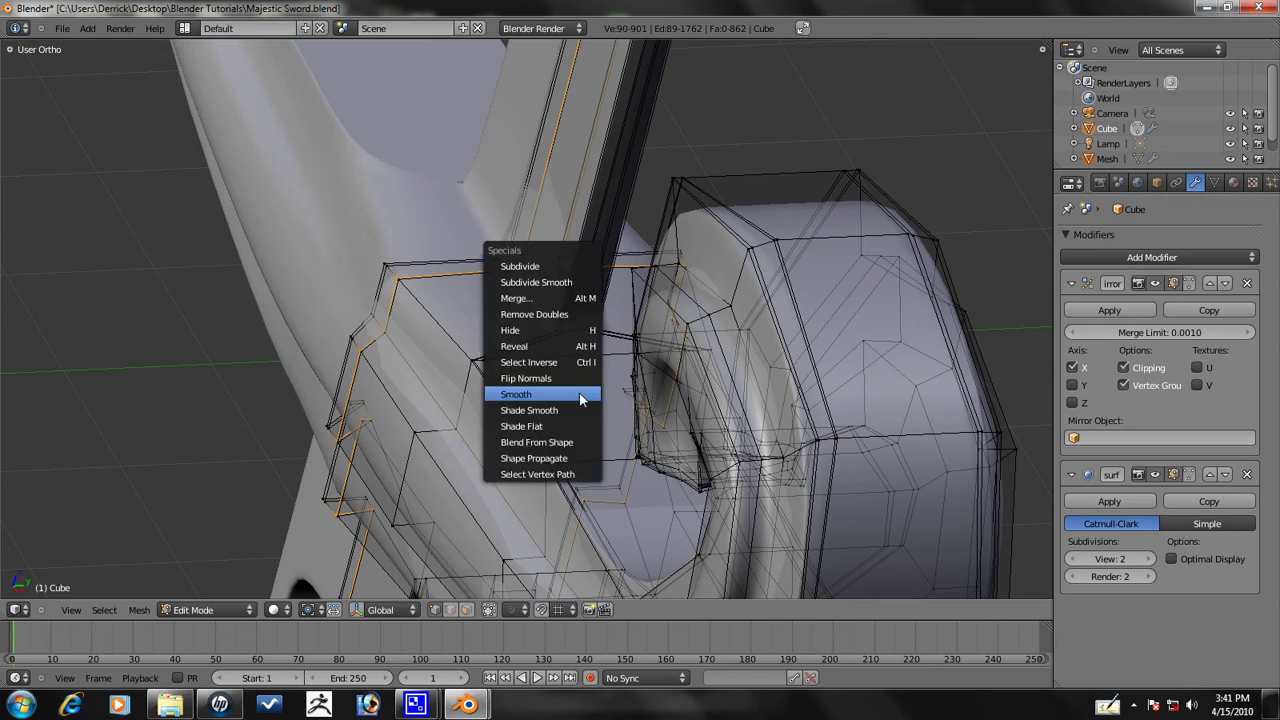
left_click(516, 394)
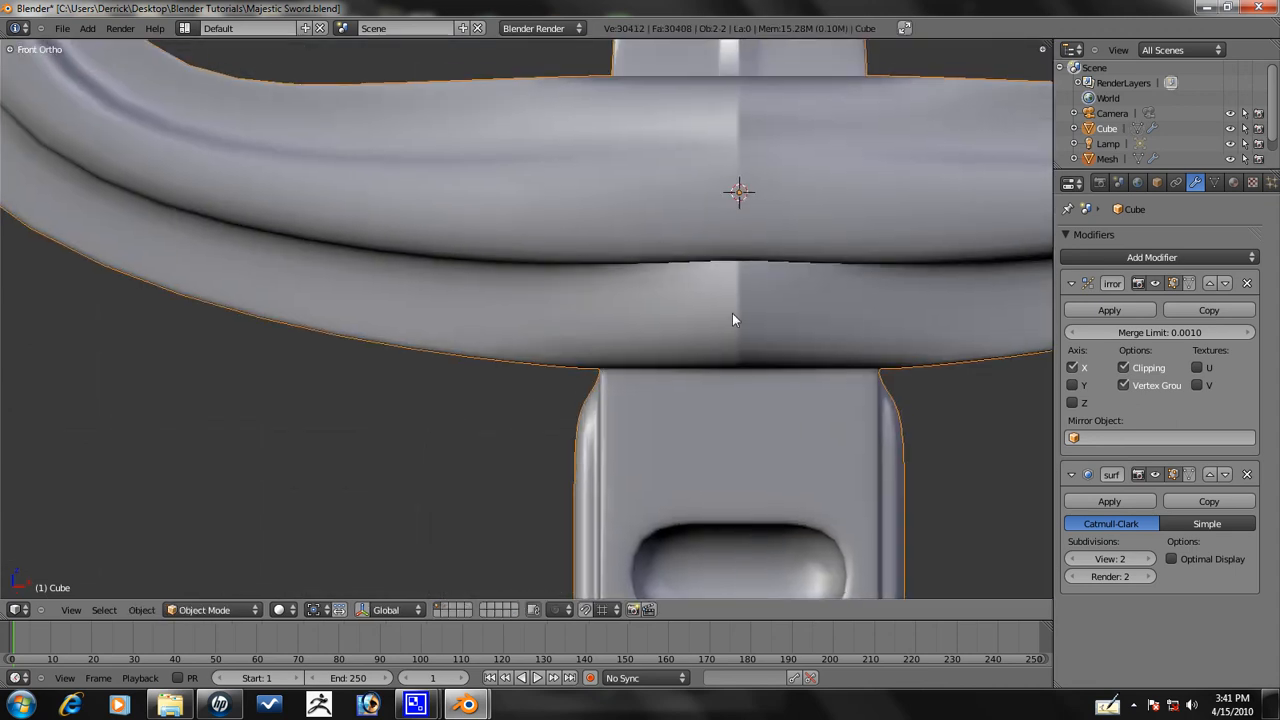
key("Tab")
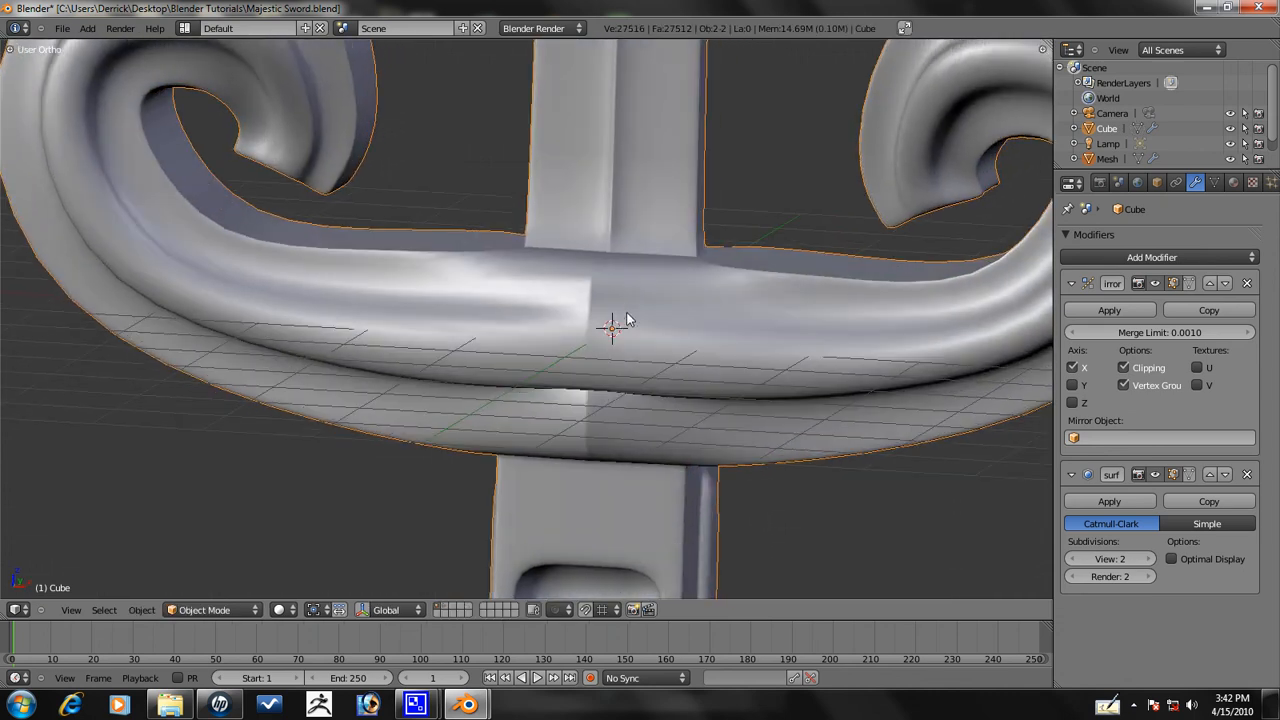
- Edge-slide the loops where the guard meets the blade and confirm their position
key("Tab")
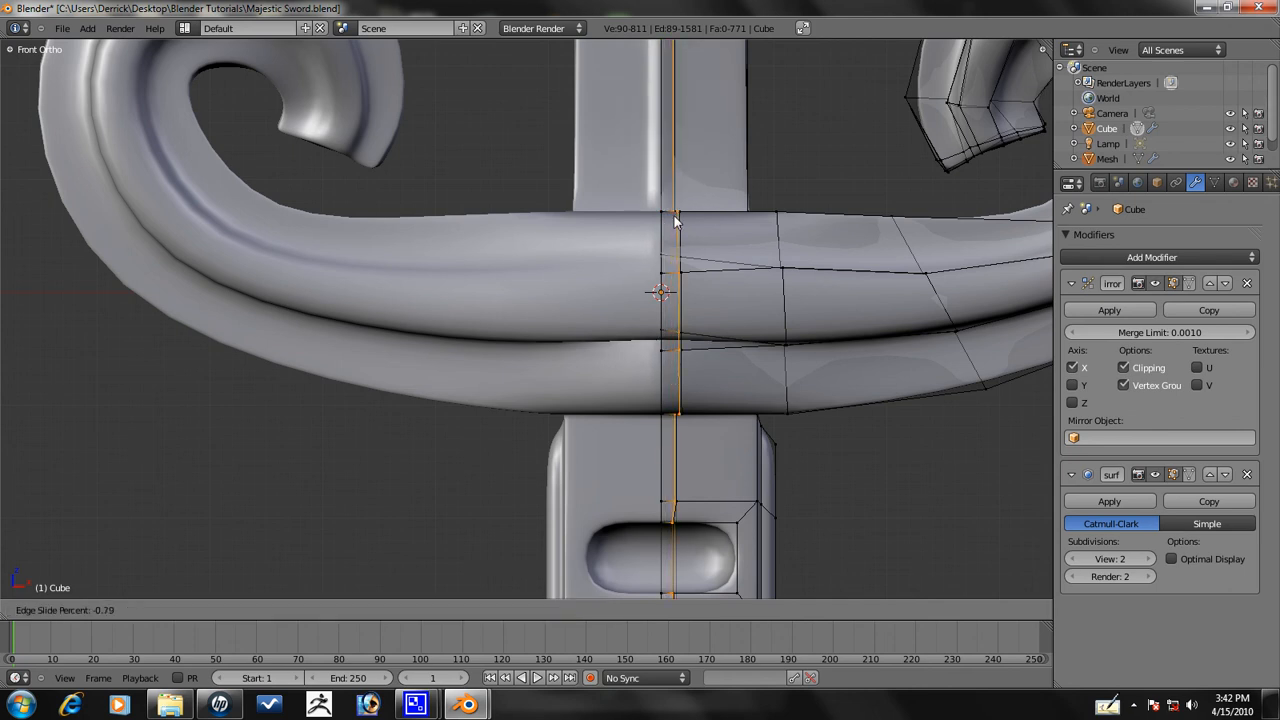
key("Tab")
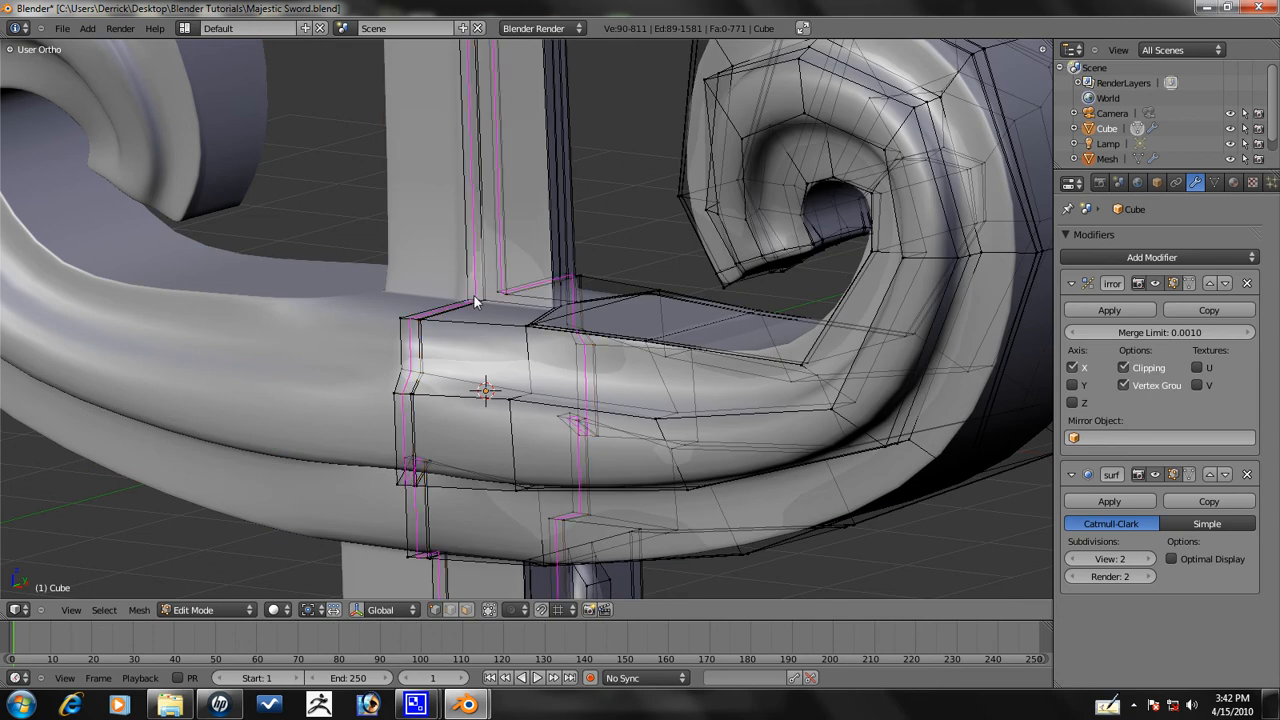
mouse_move(476, 300)
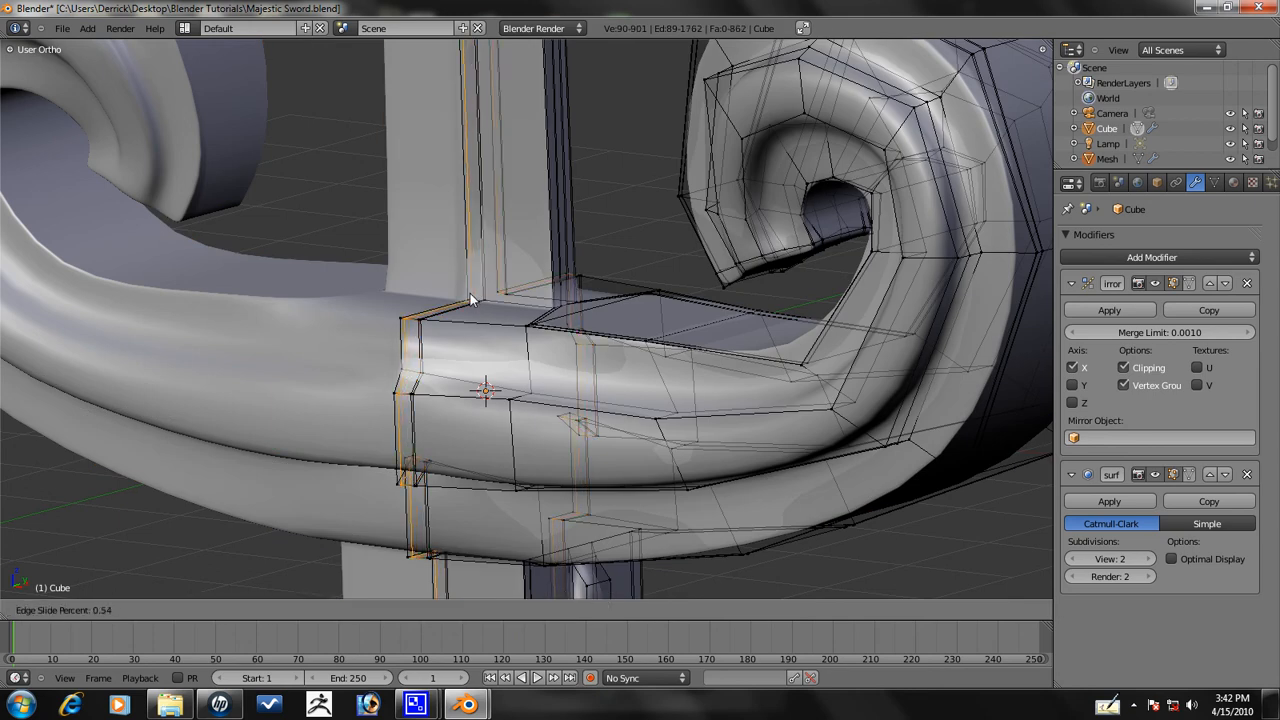
key("Tab")
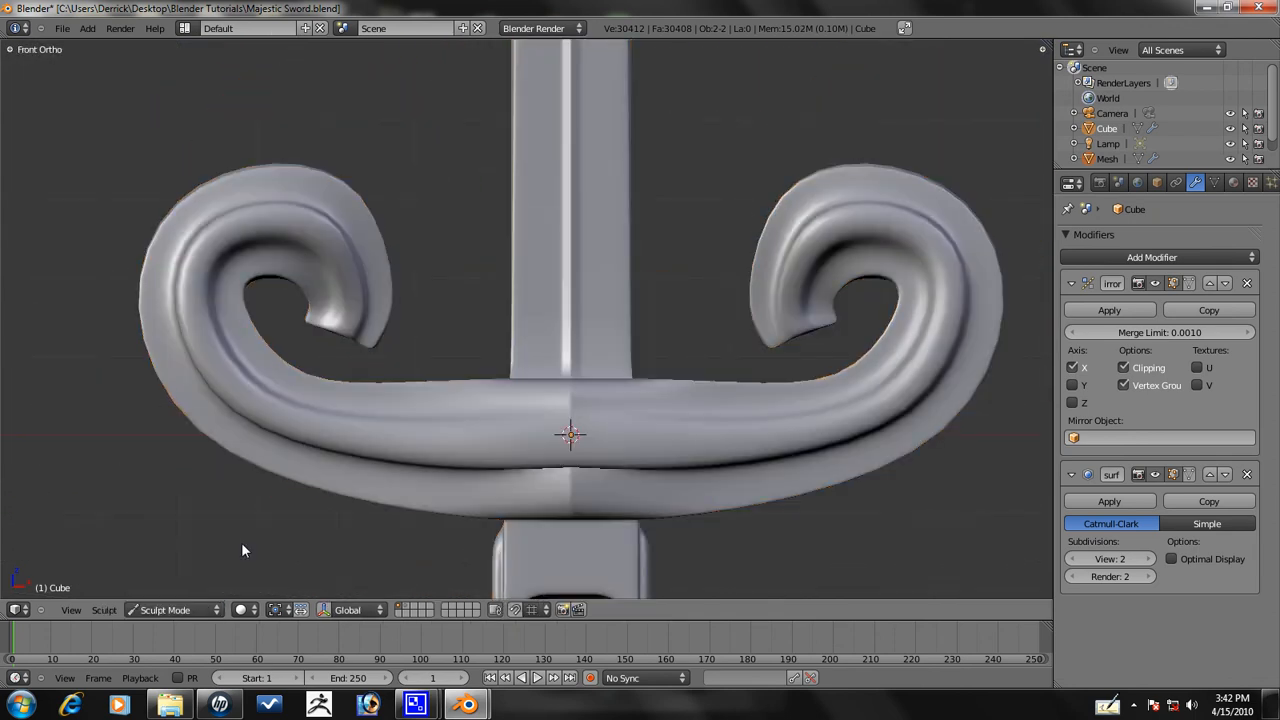
- Sculpt-smooth the crossguard centre with the Smooth brush at strength 1.000, then resume mesh editing
key("N")
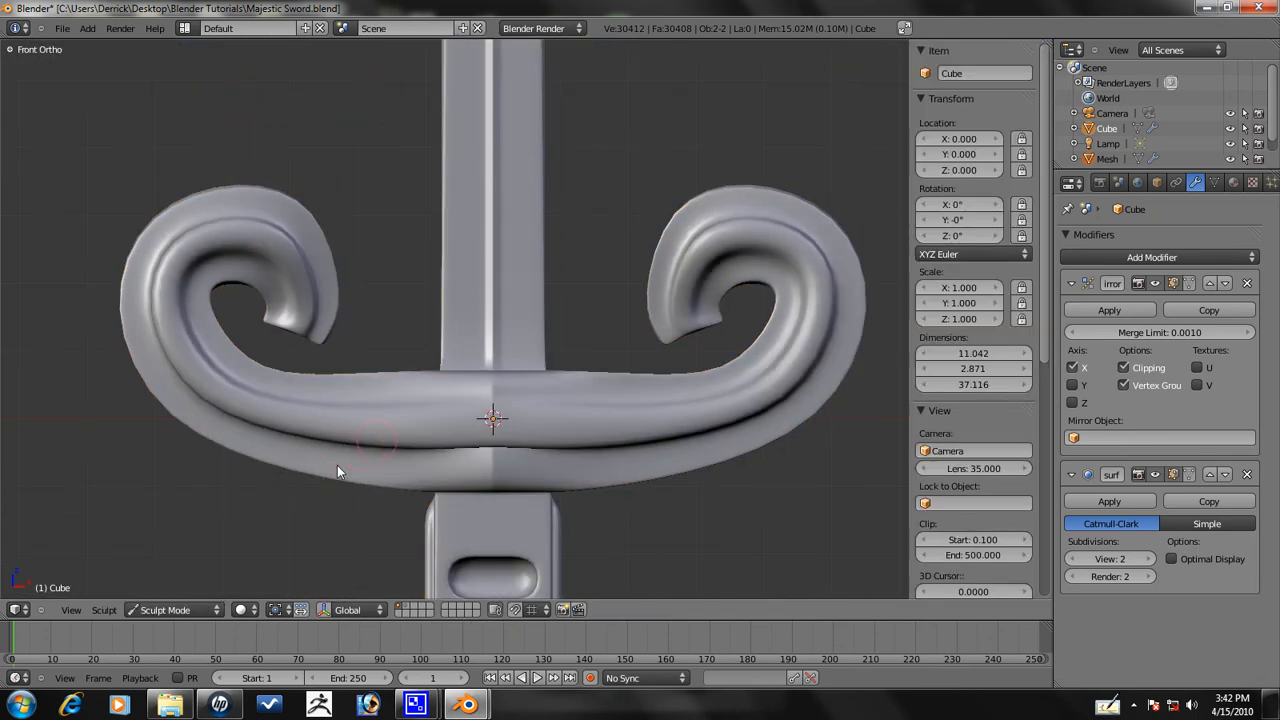
key("T")
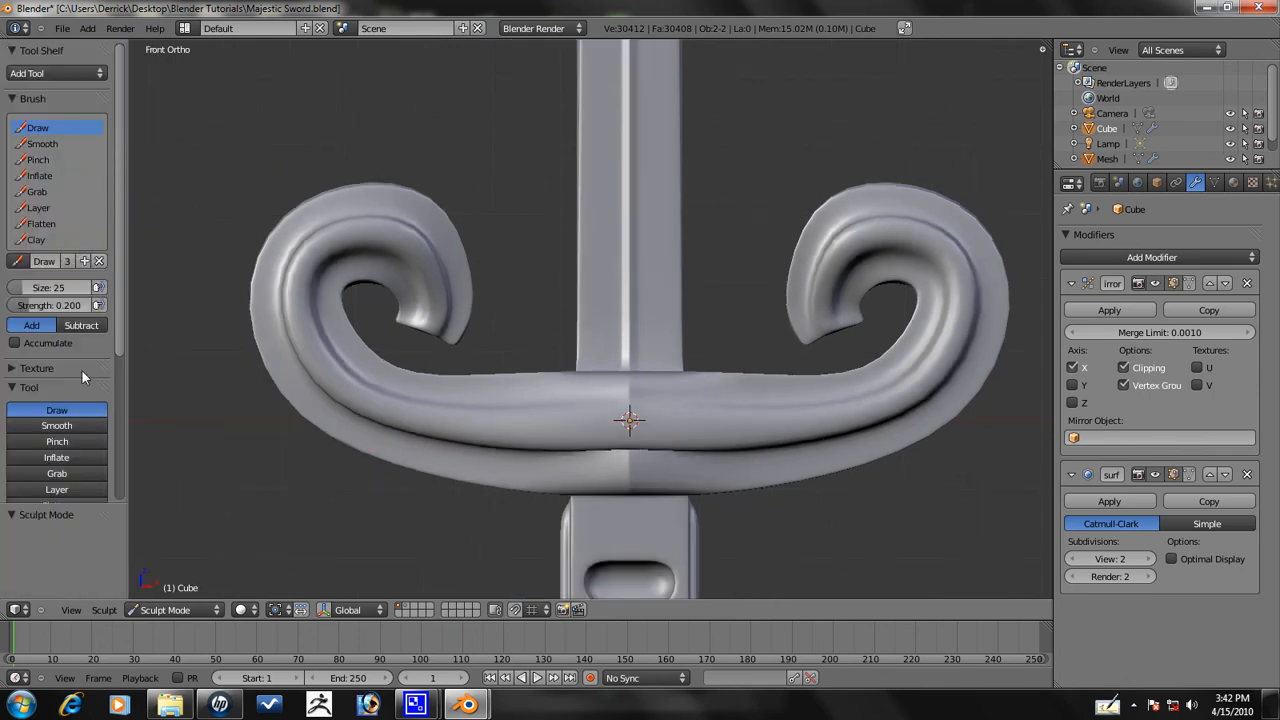
left_click(56, 390)
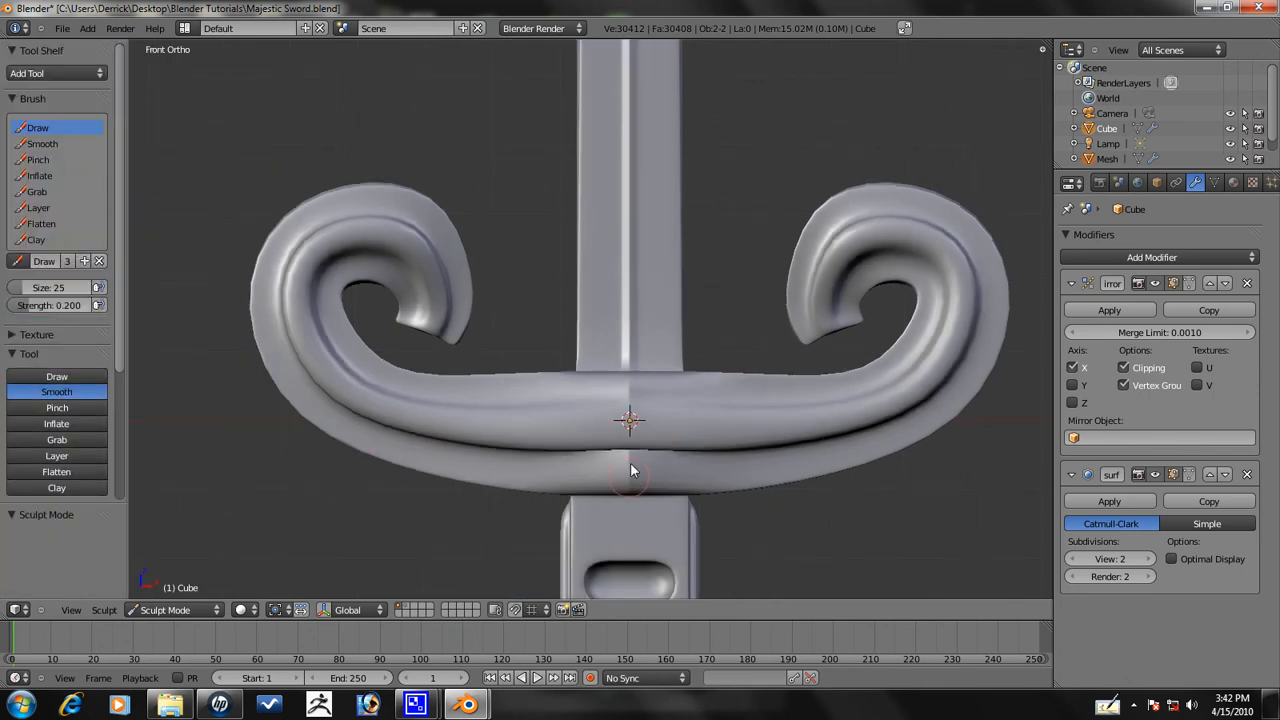
left_click_drag(30, 304, 90, 304)
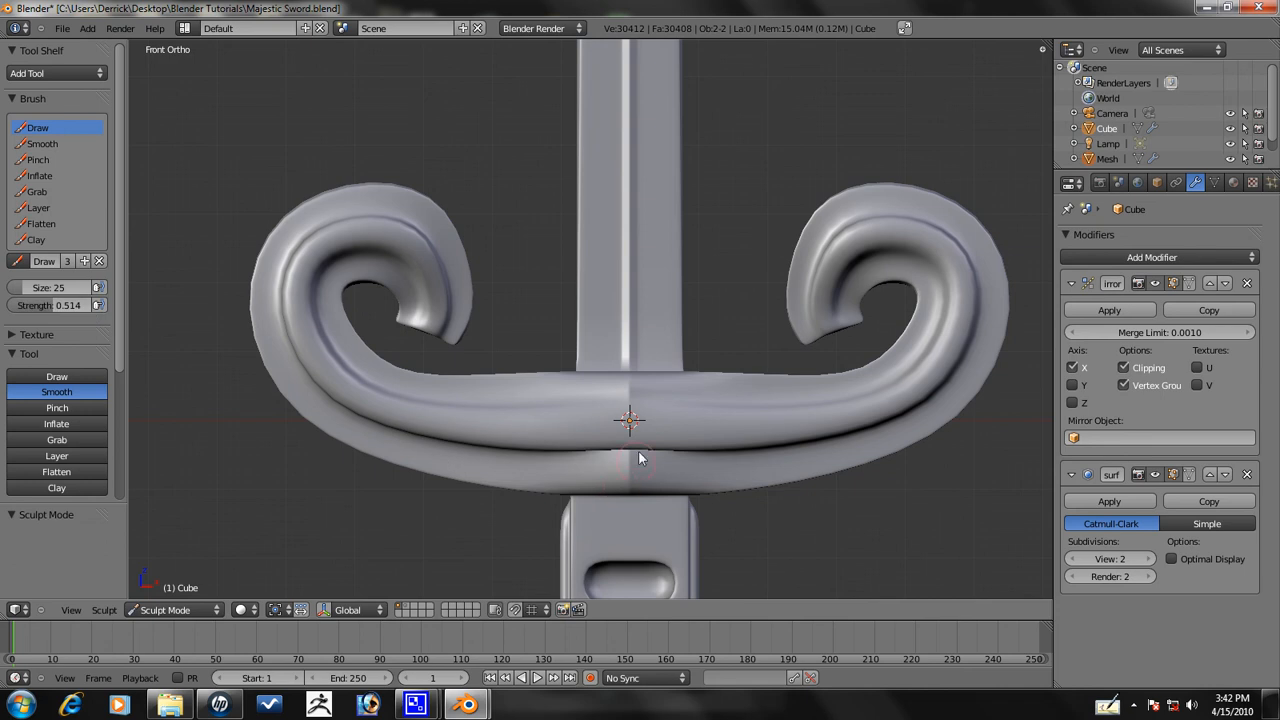
left_click_drag(630, 420, 480, 444)
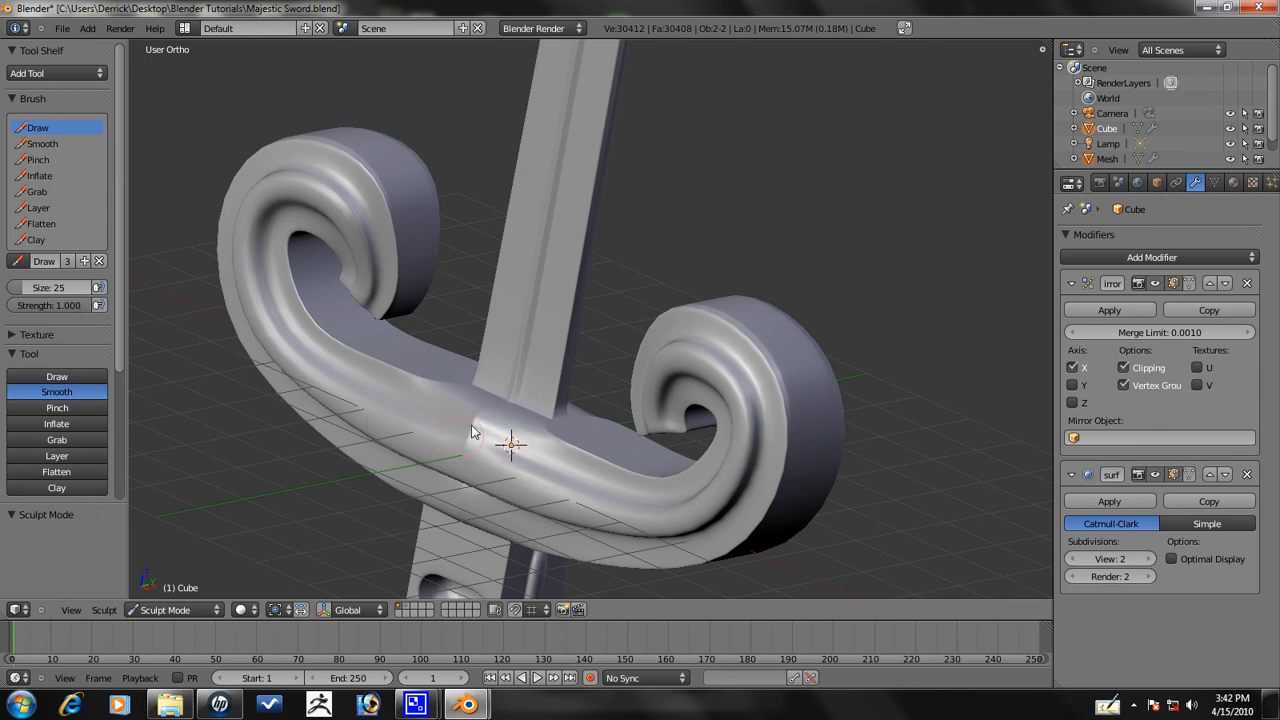
mouse_move(468, 468)
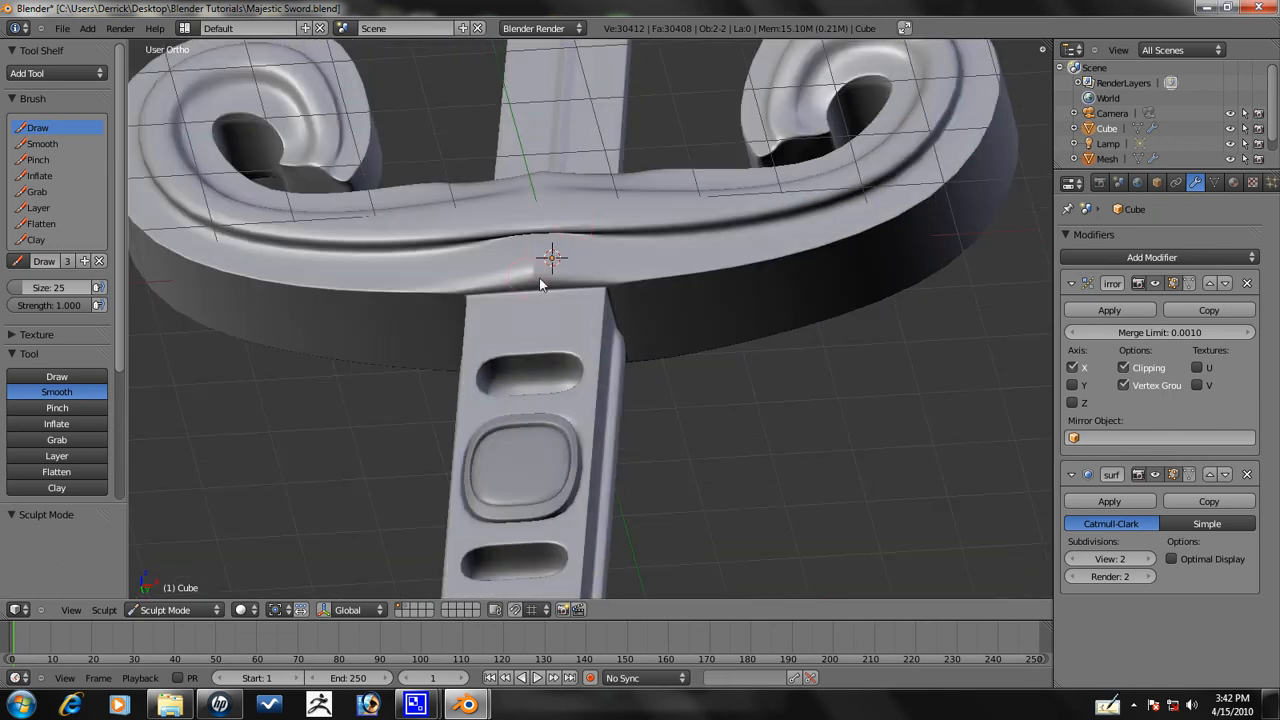
key("Tab")
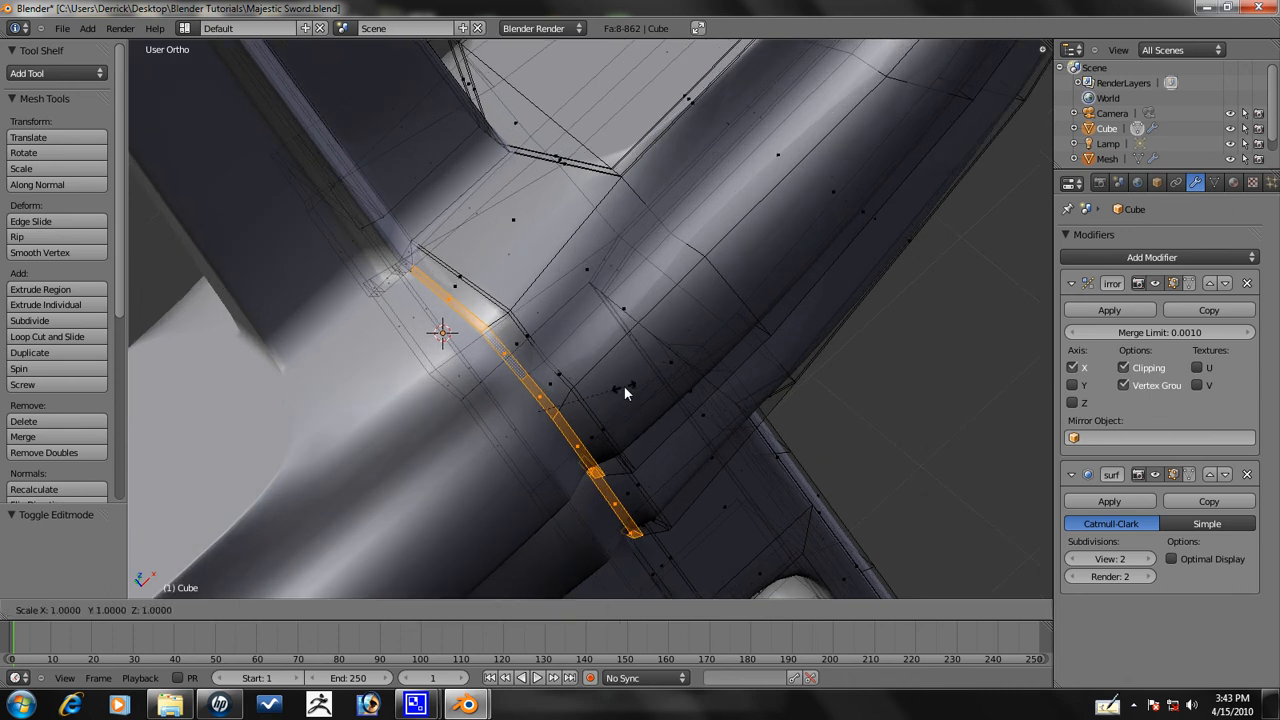
key("Tab")
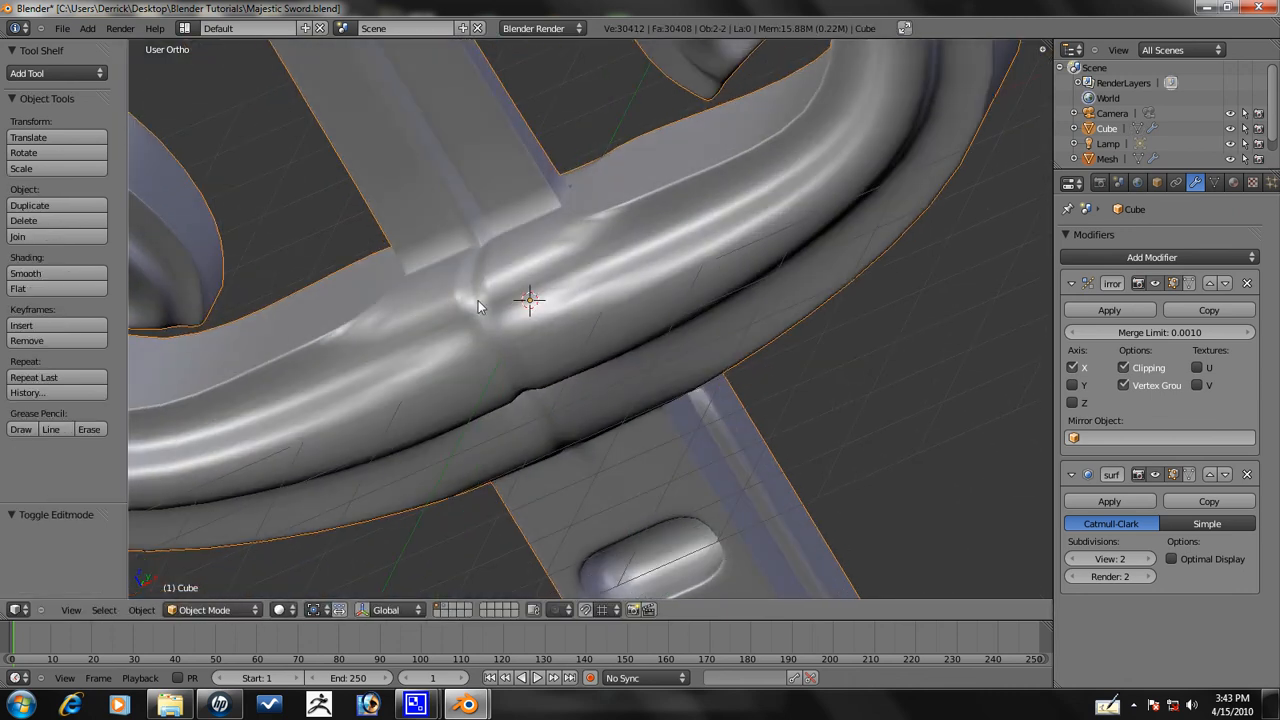
left_click(212, 610)
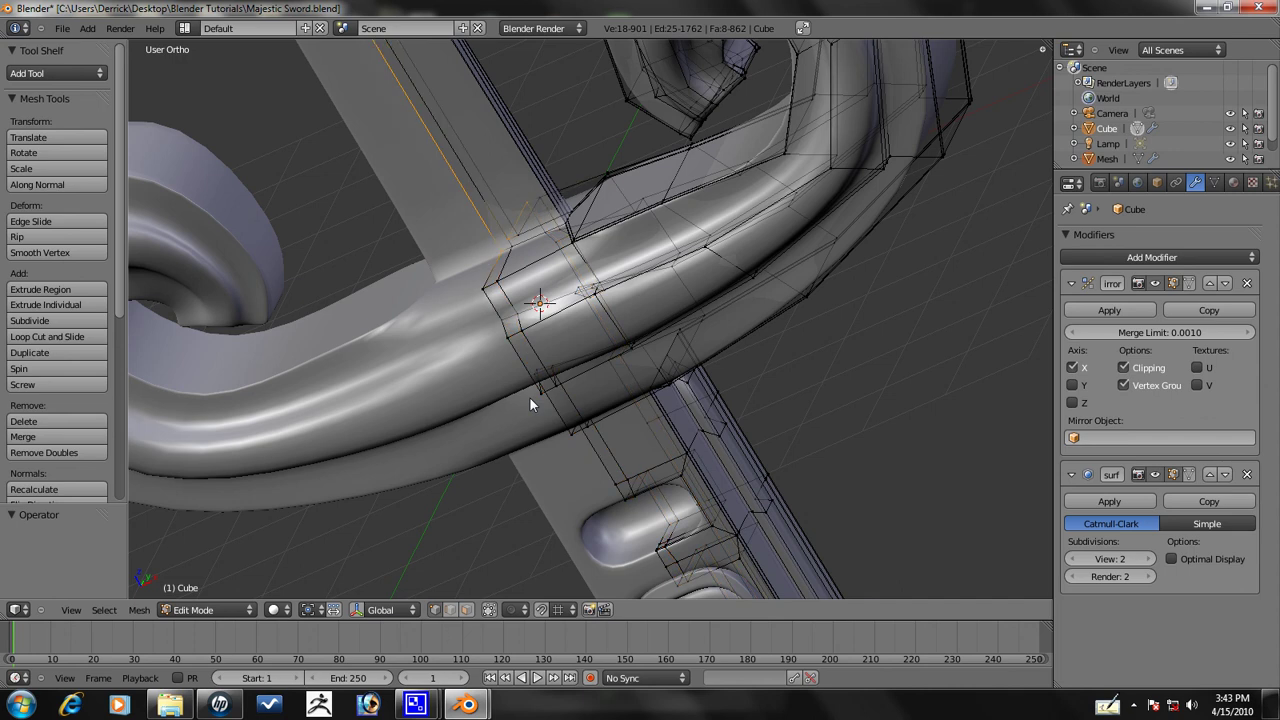
key("KP_1")
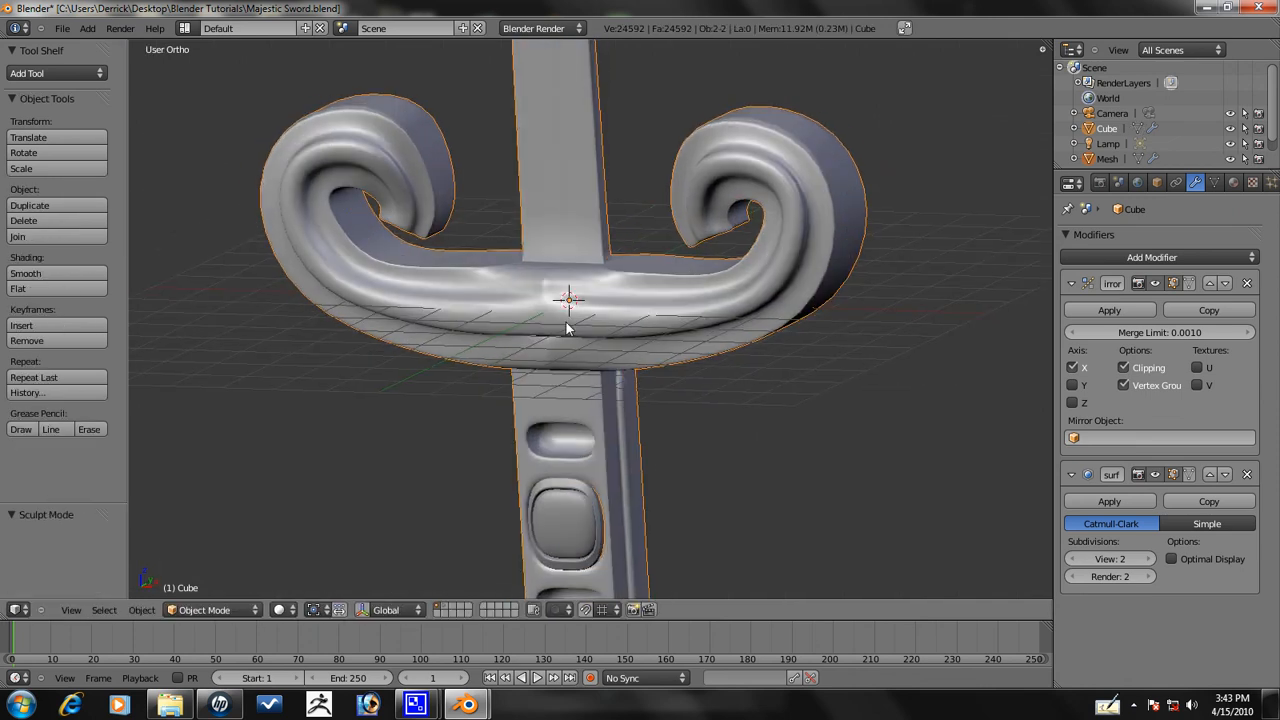
key("Tab")
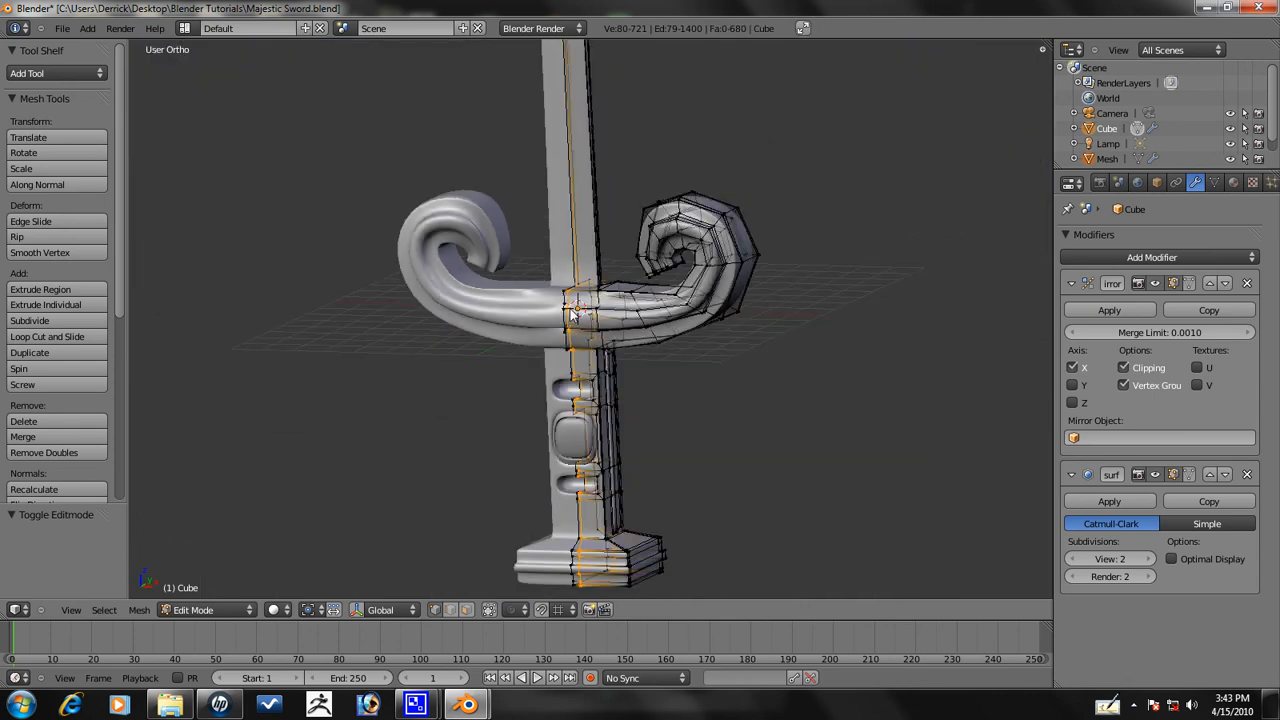
- Edge-slide a crossguard loop beside the blade join and check it in Object Mode
scroll("up", 3)
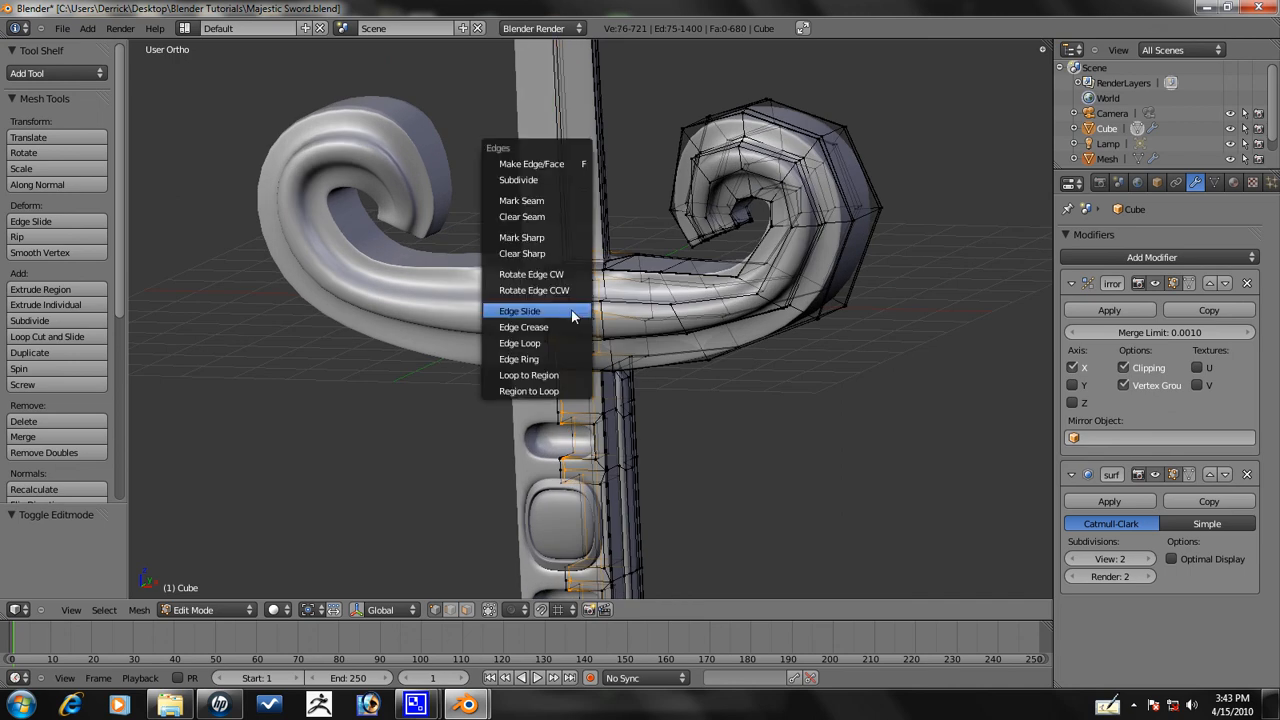
left_click(518, 312)
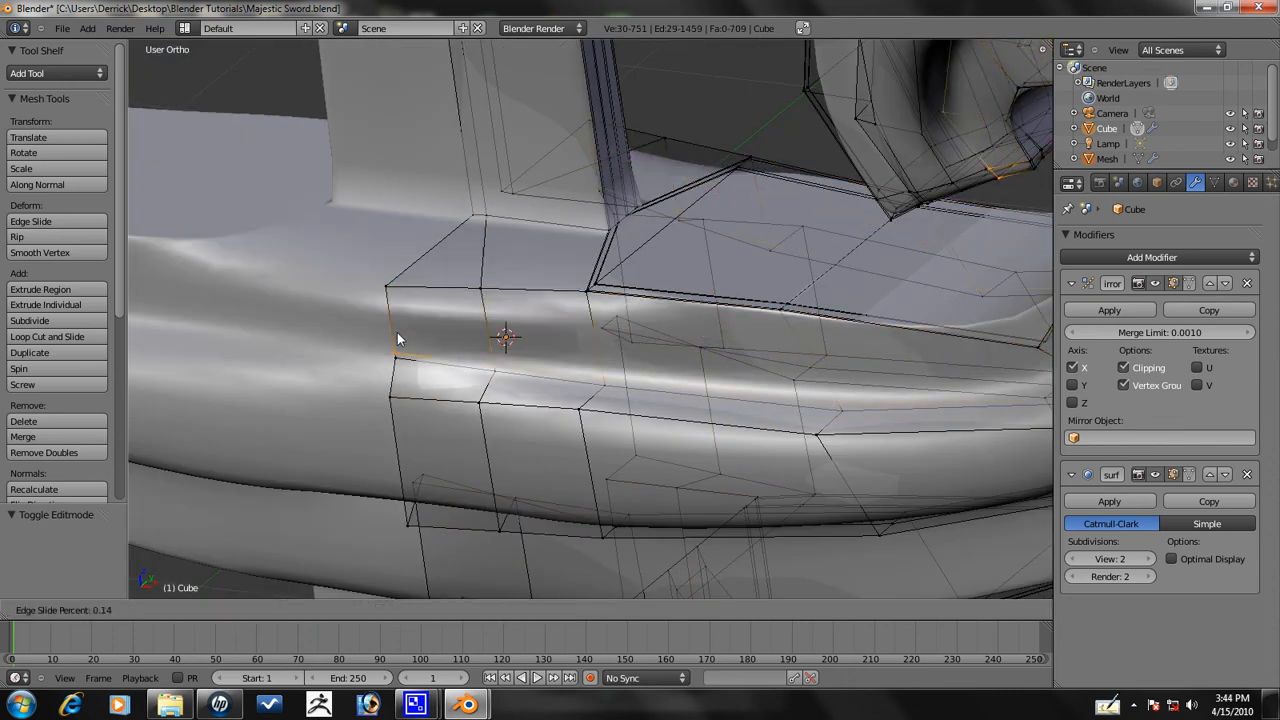
mouse_move(400, 328)
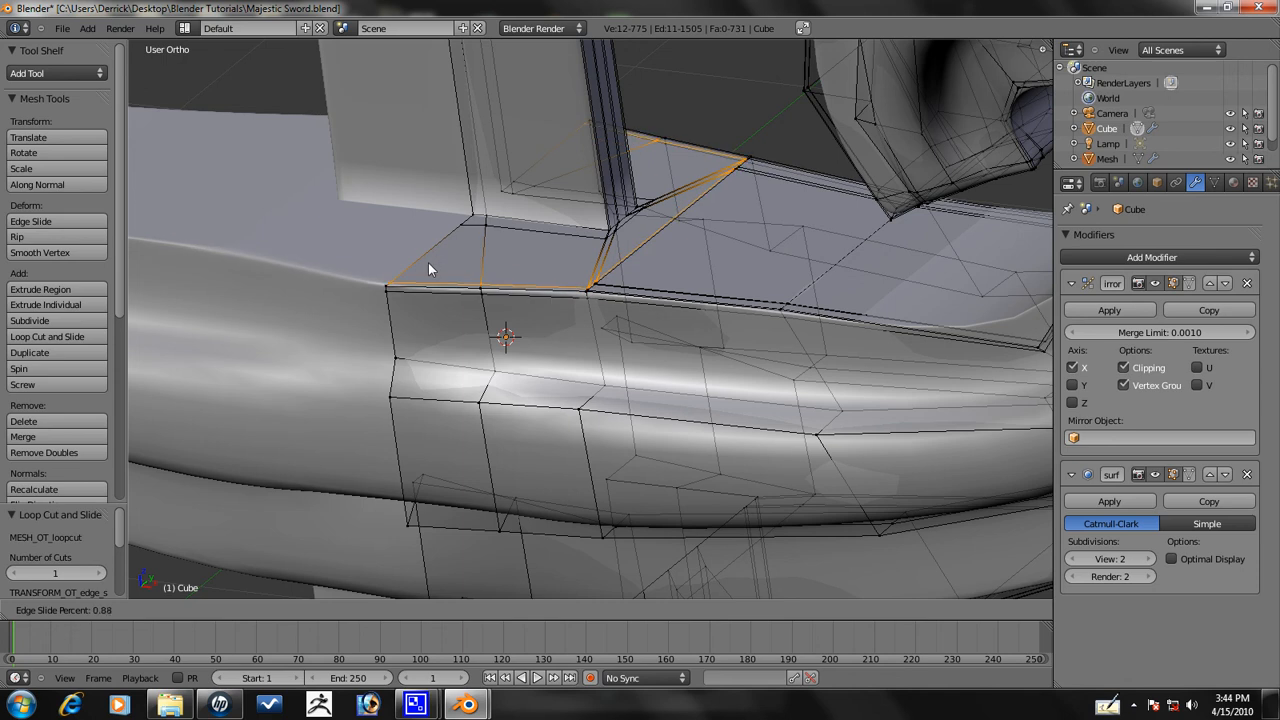
key("Tab")
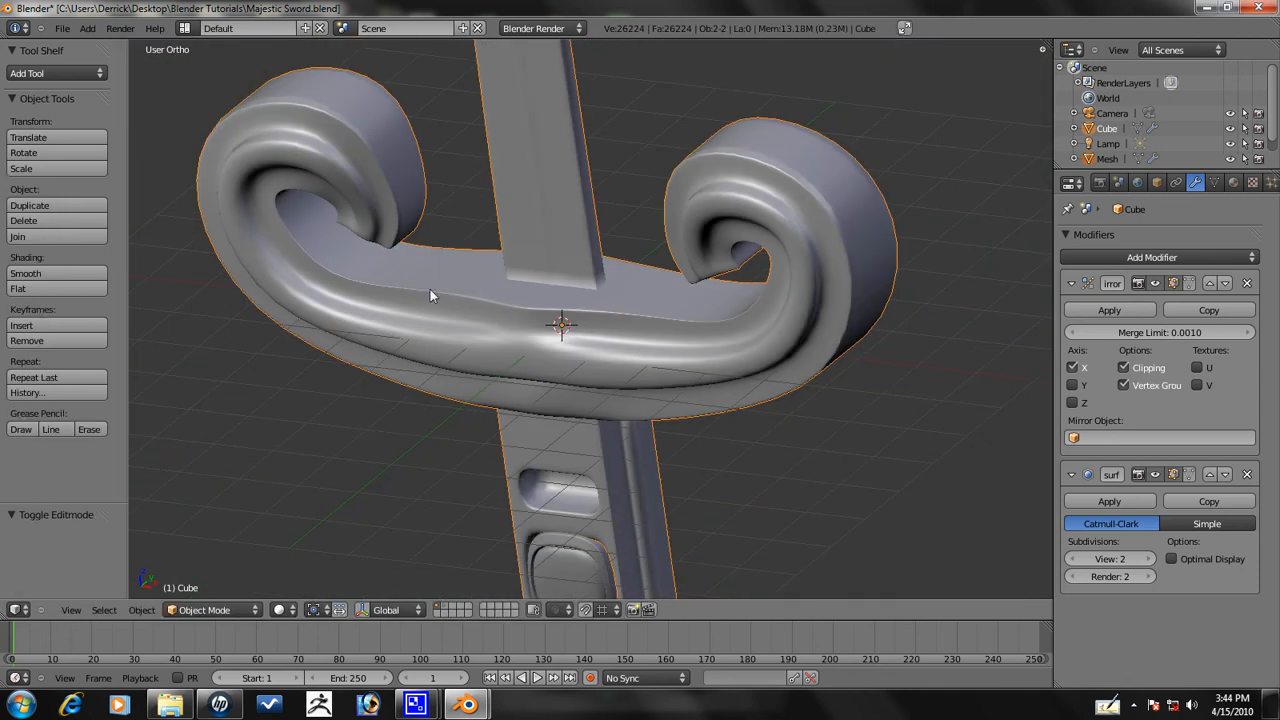
key("Tab")
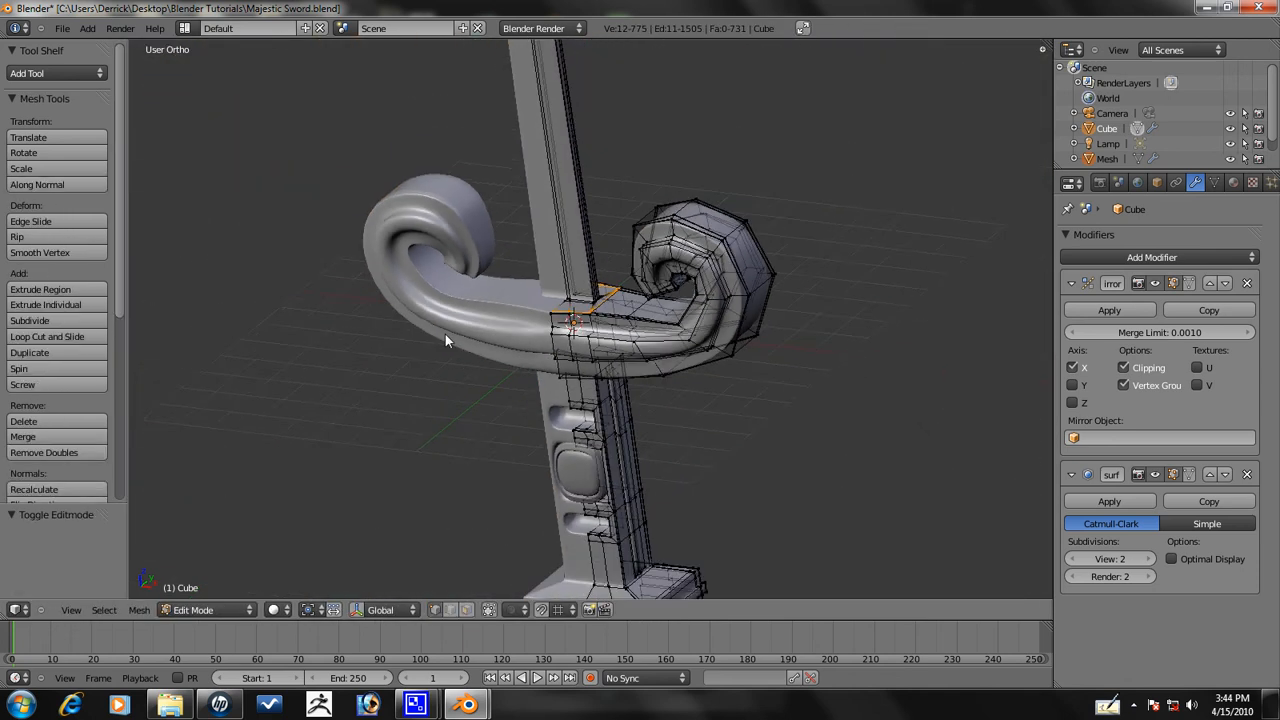
- Edge Slide the loop at the crossguard curl end to 1.00 and return to Object Mode
key("TAB")
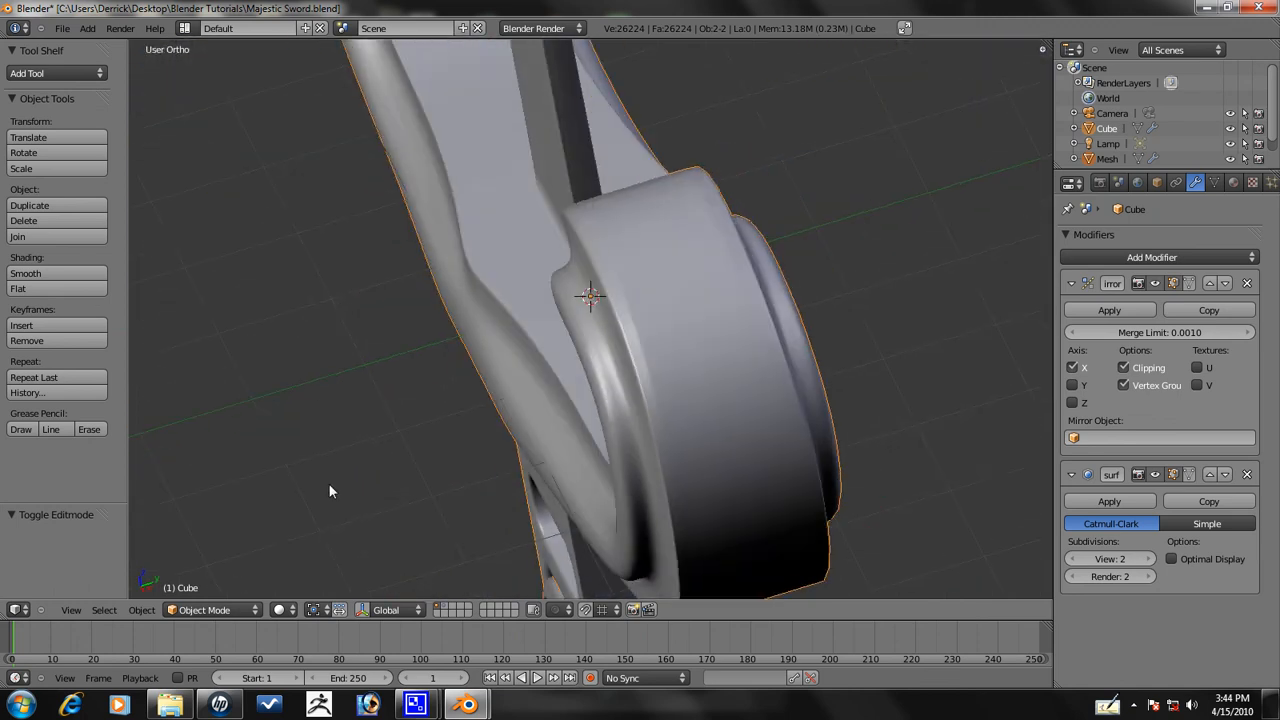
key("Tab")
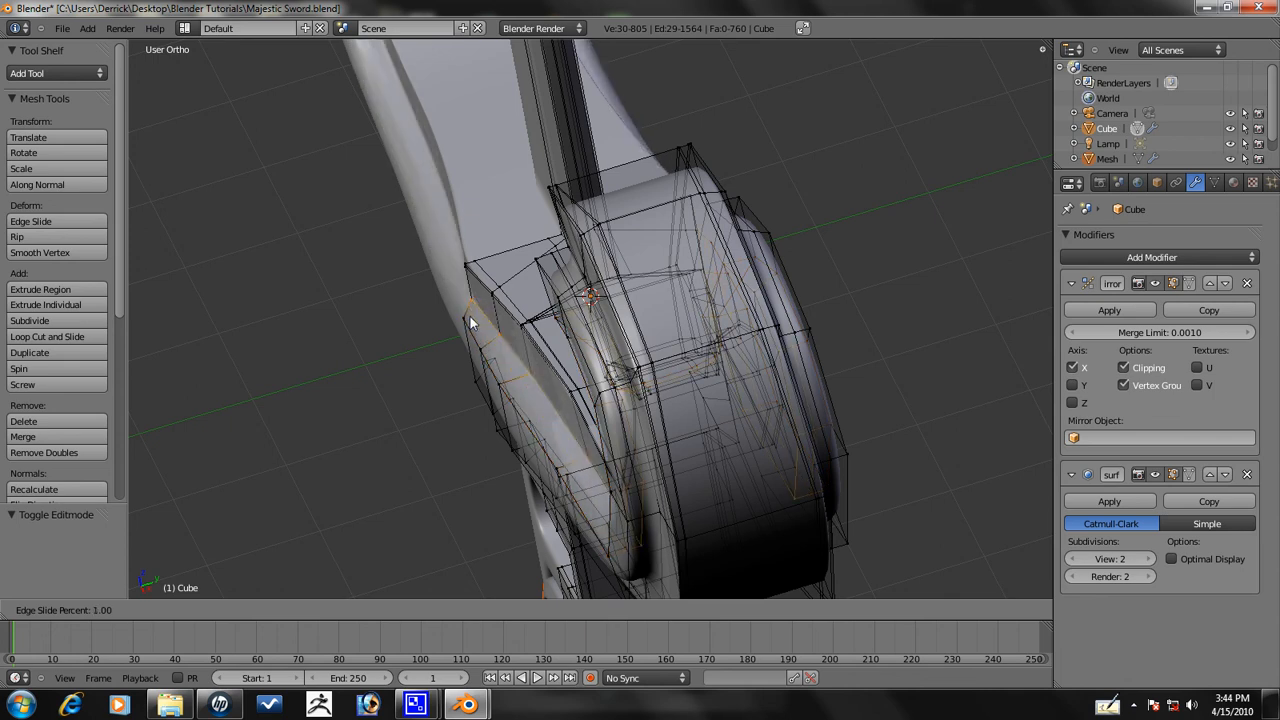
key("Tab")
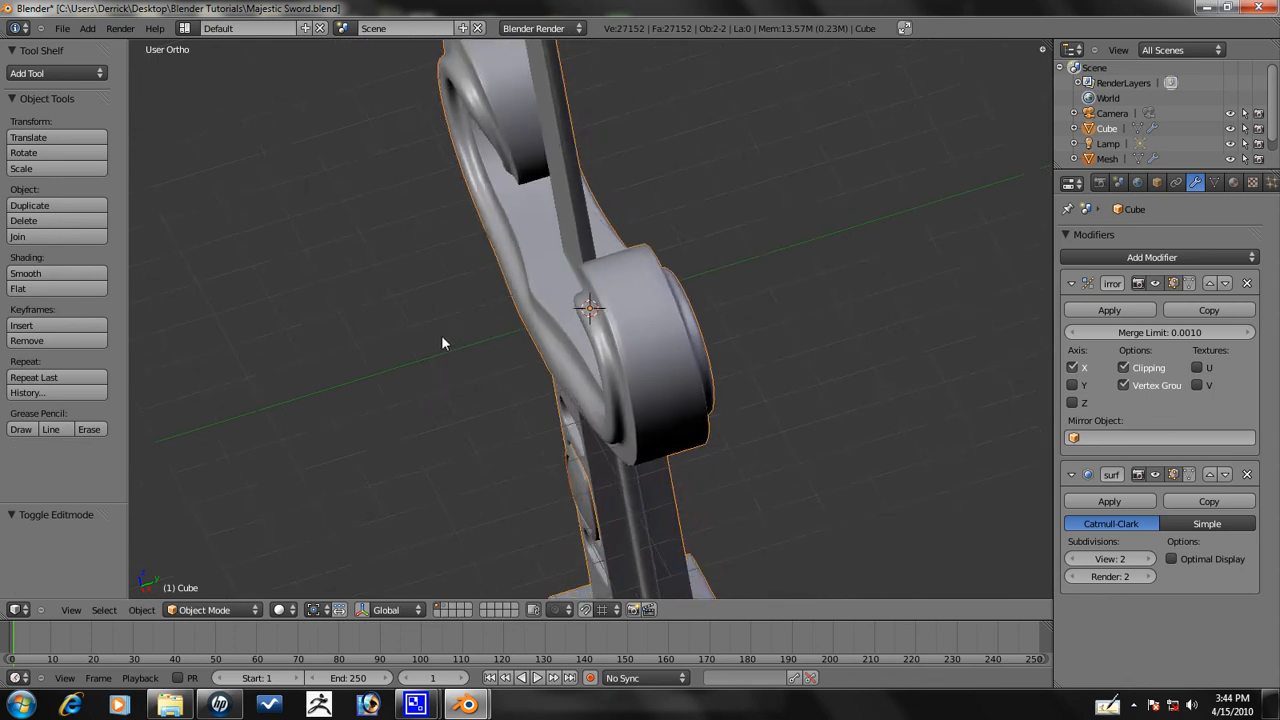
key("Tab")
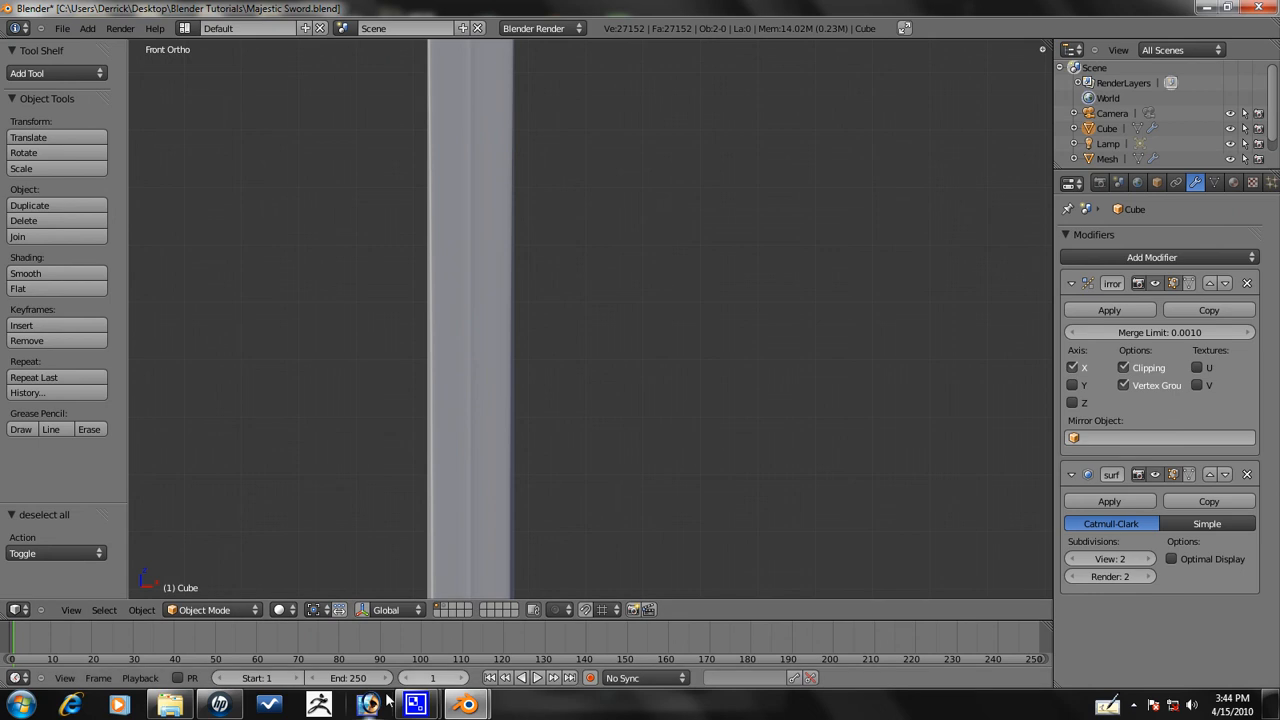
- Deselect all and frame the whole sword in Front Ortho view
left_click(412, 700)
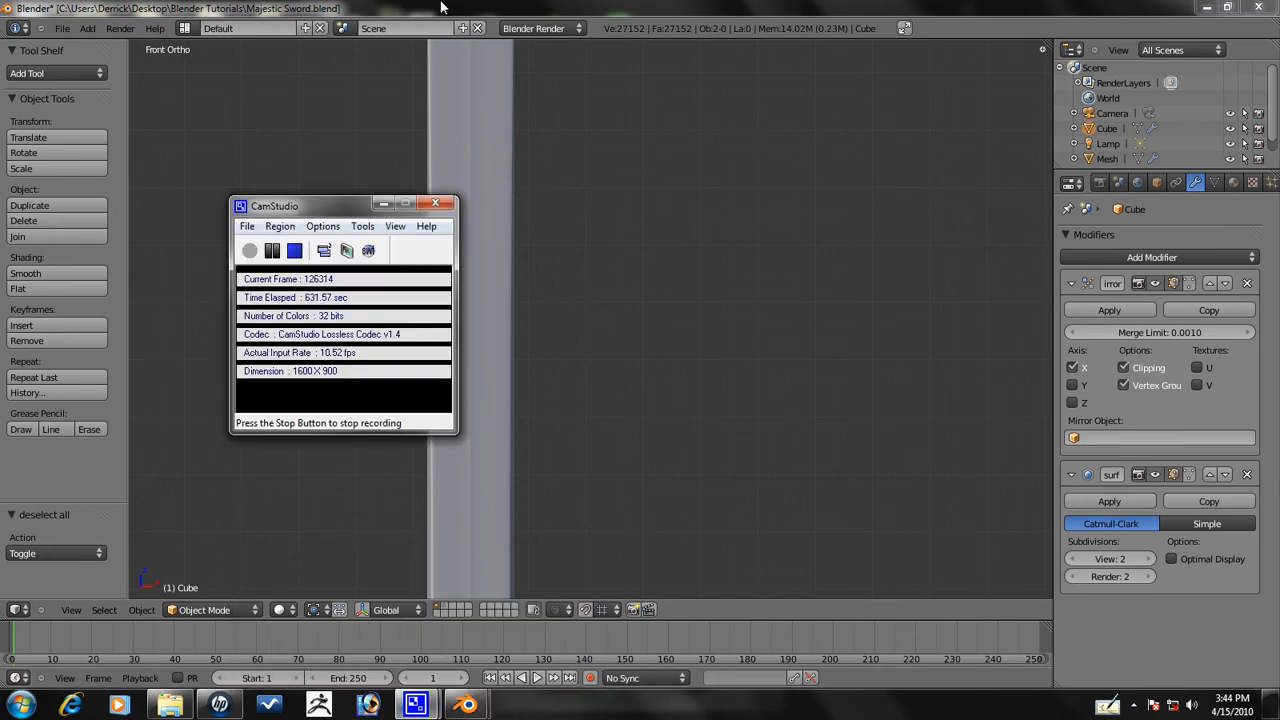
left_click(434, 204)
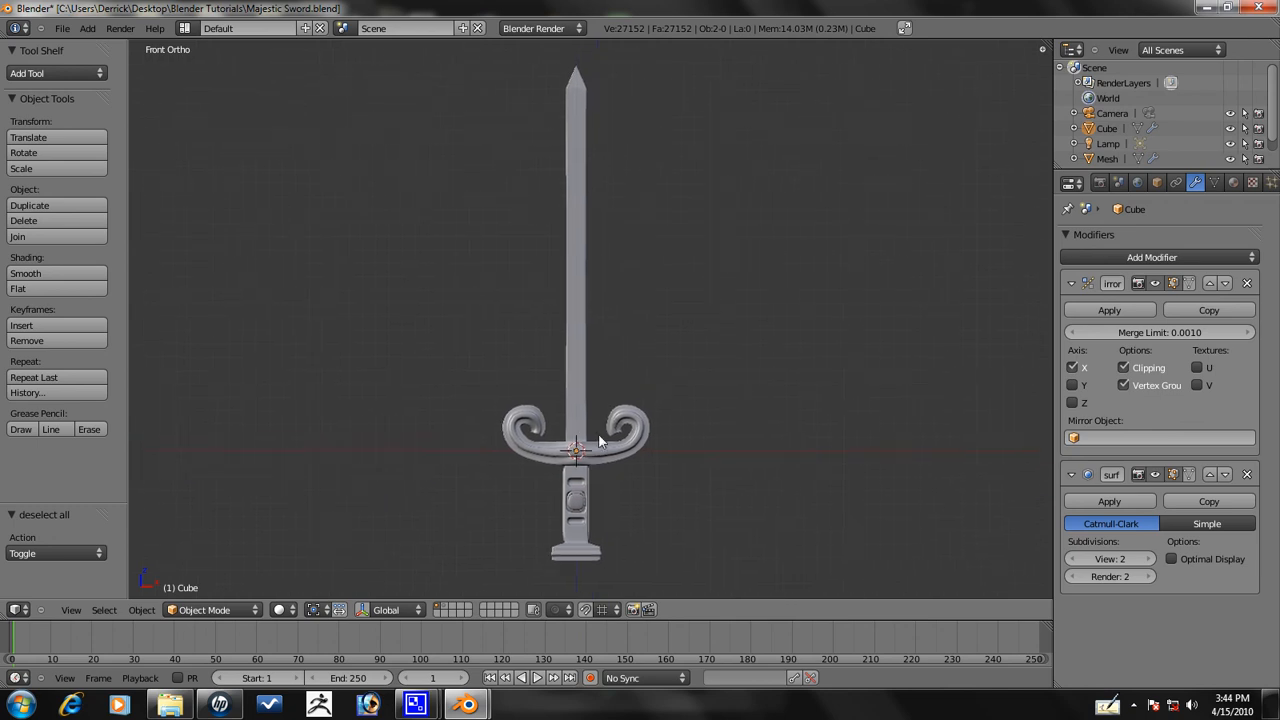
mouse_move(544, 520)
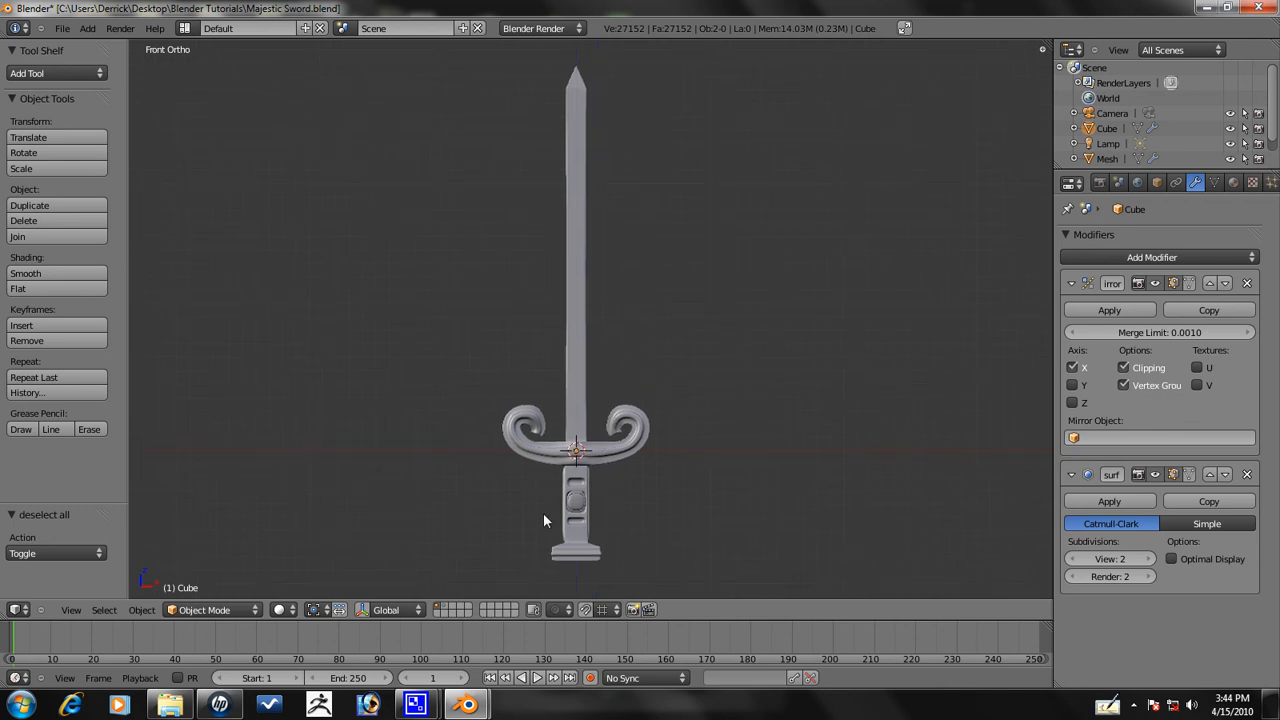
mouse_move(534, 460)
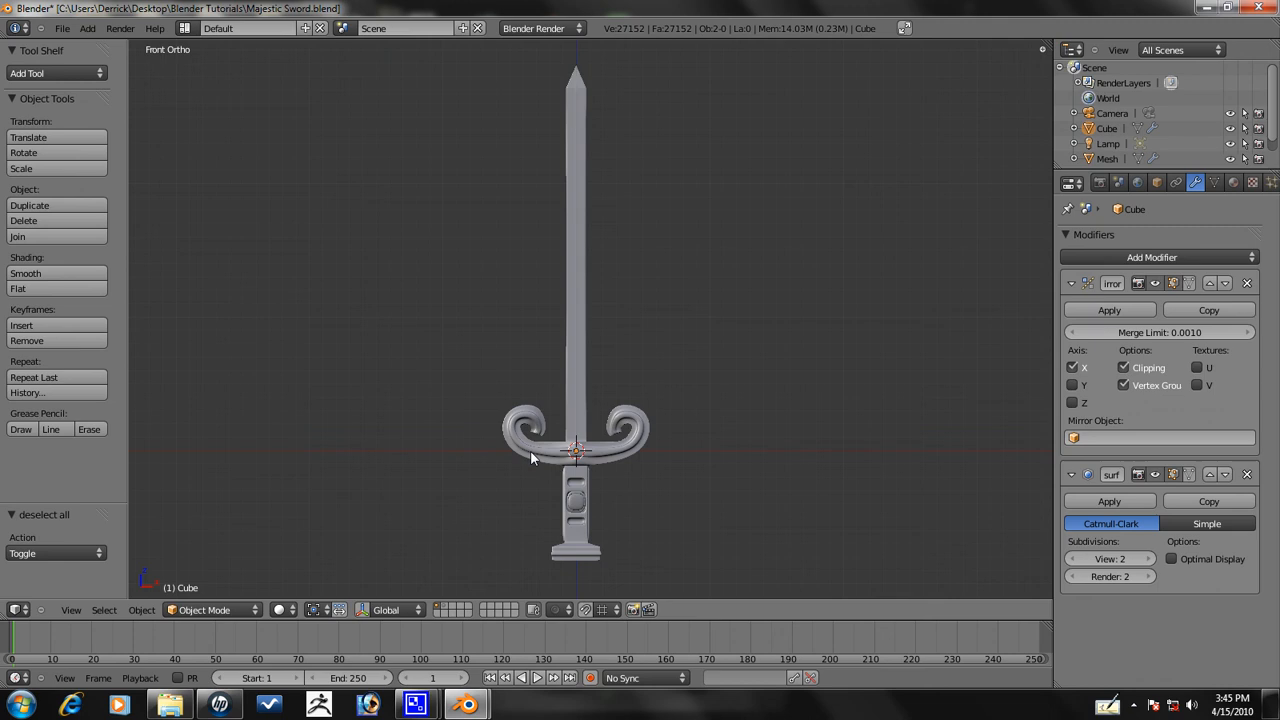